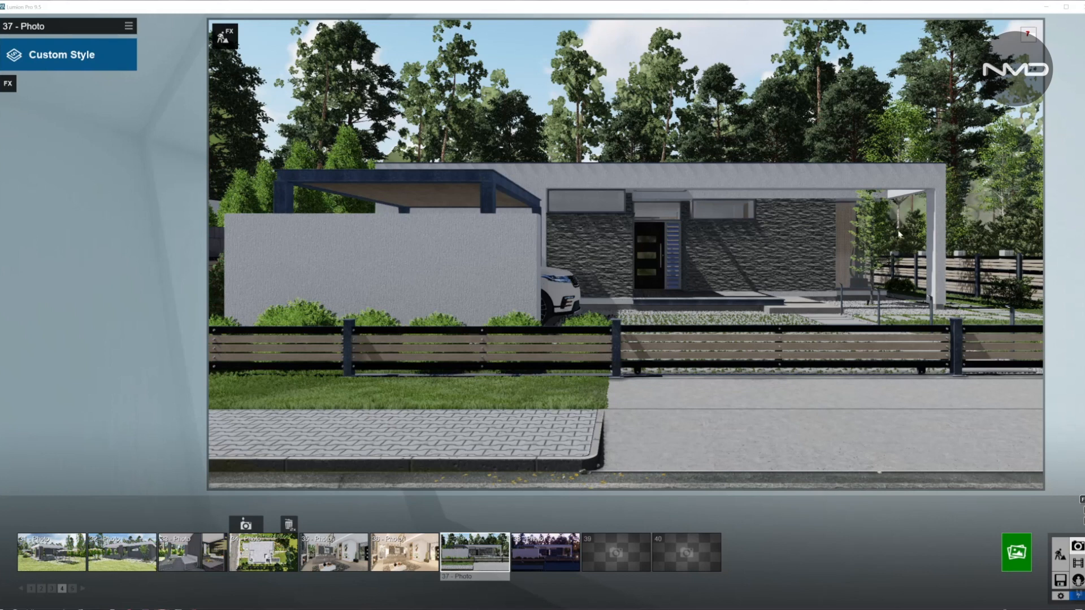
{"action": "mouse_move", "coordinate": [767, 207]}
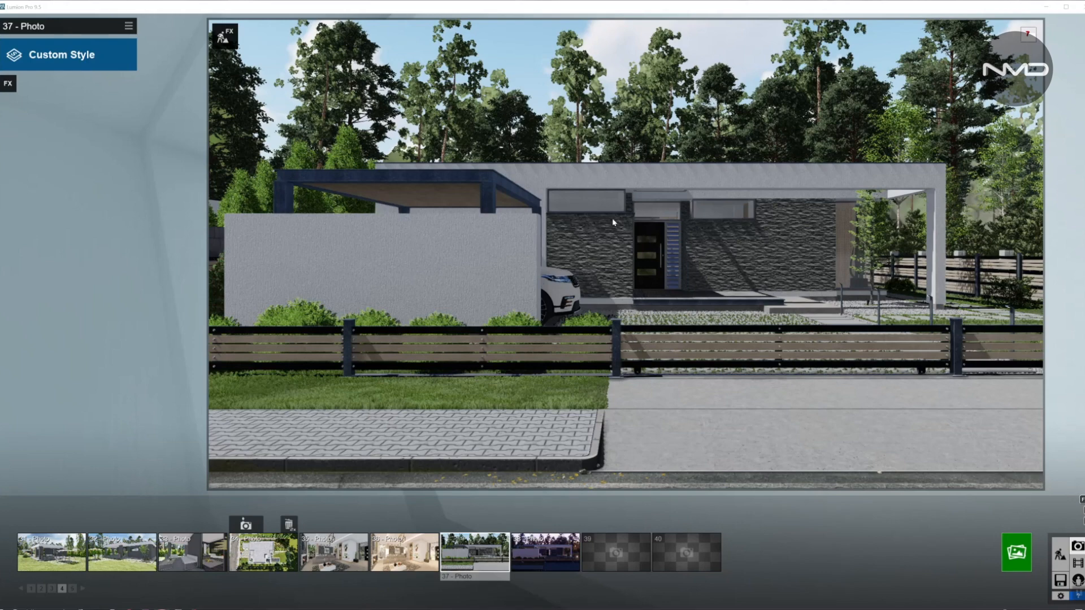
{"action": "mouse_move", "coordinate": [1042, 578]}
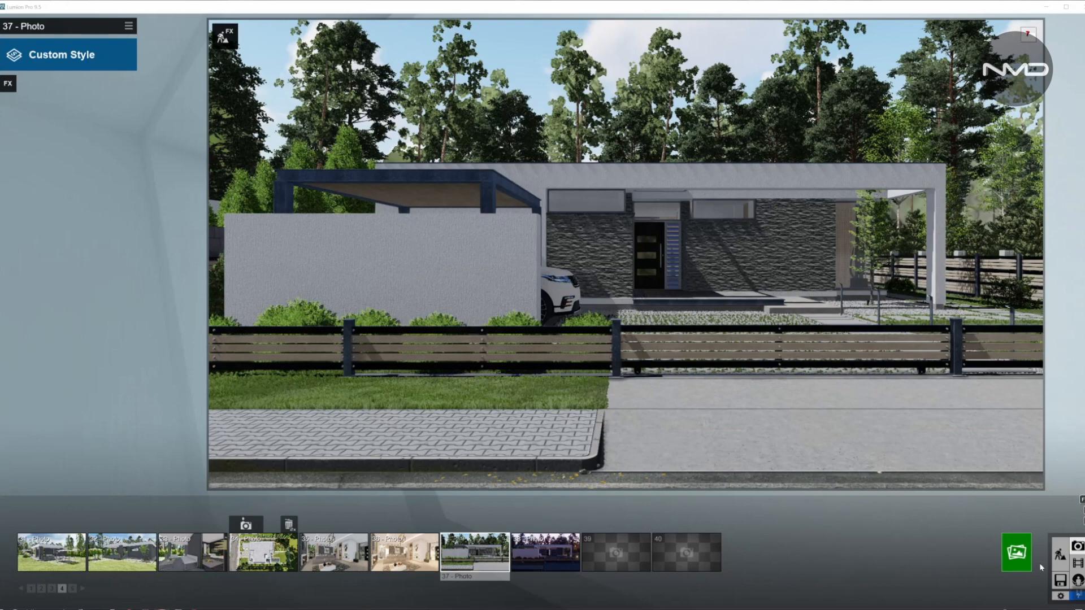
- Render the current daytime shot at Desktop 1920x1080 and save it as a JPG on the desktop
{"action": "left_click", "coordinate": [1016, 552]}
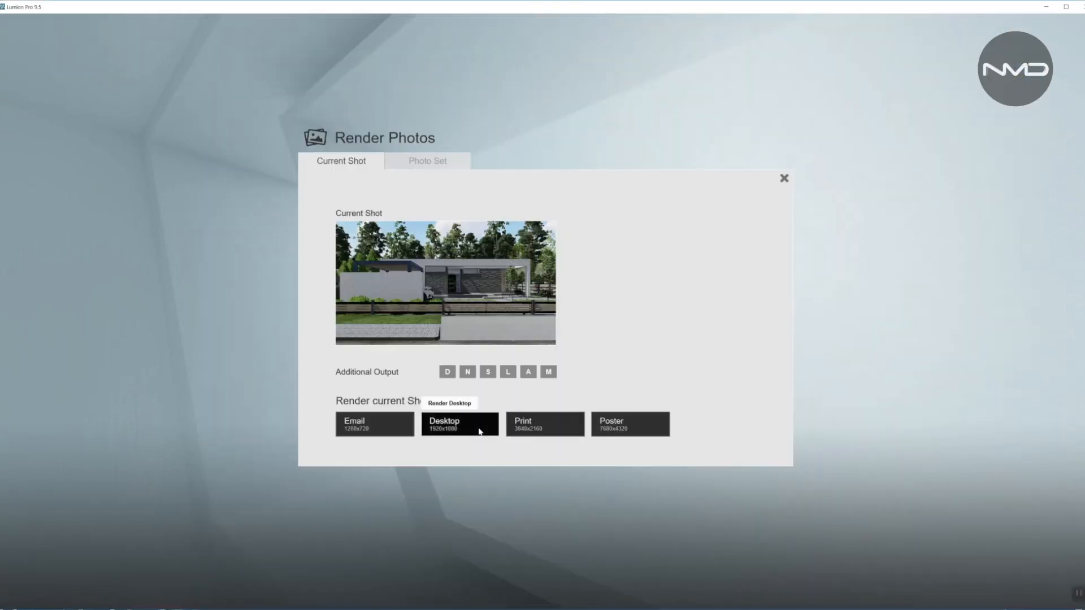
{"action": "left_click", "coordinate": [459, 424]}
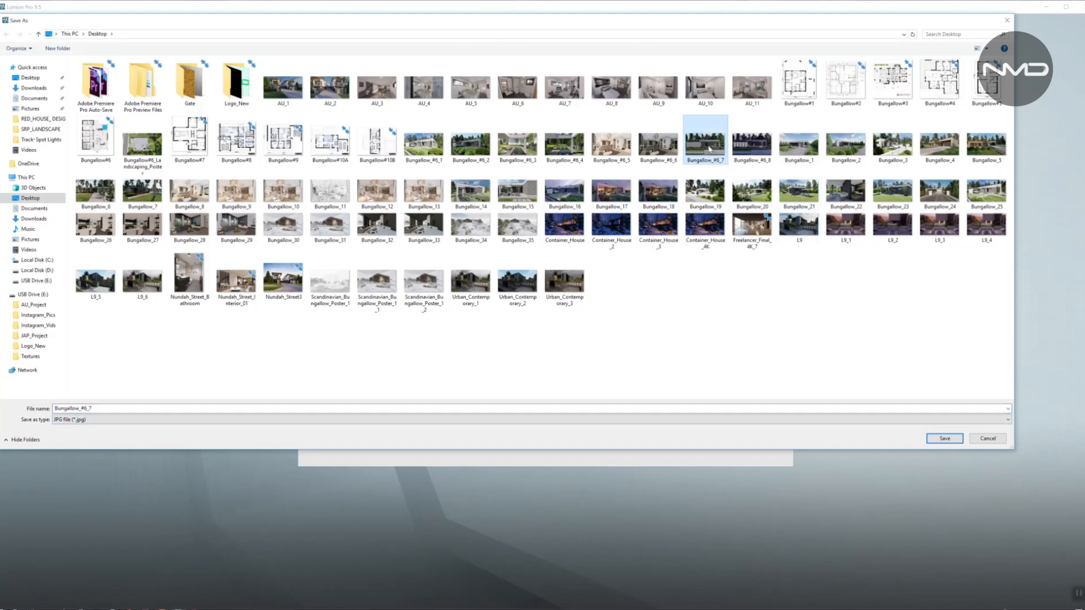
{"action": "left_click", "coordinate": [943, 439]}
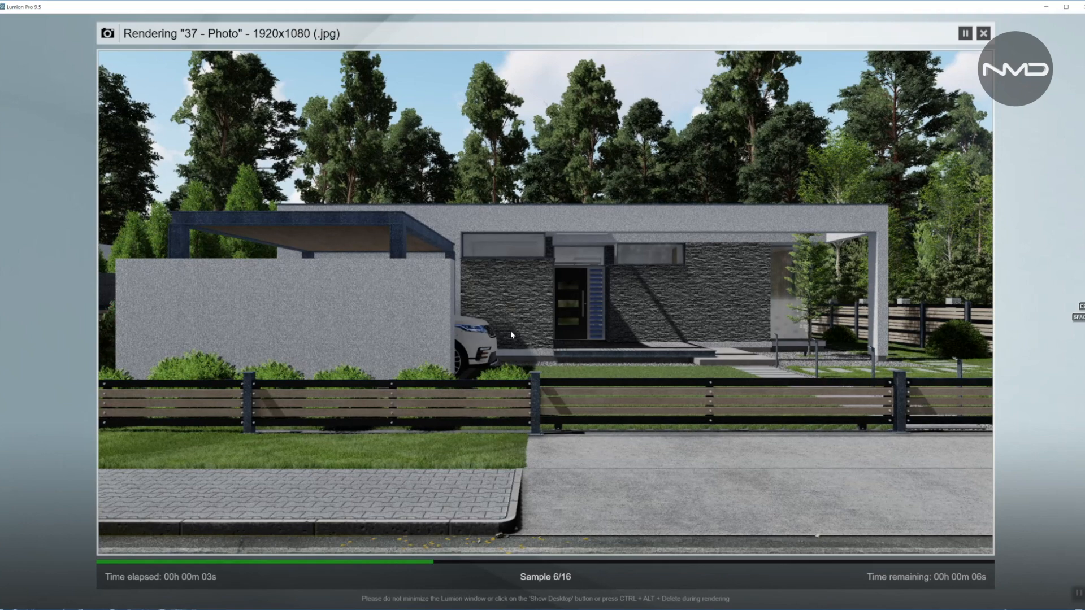
{"action": "mouse_move", "coordinate": [983, 469]}
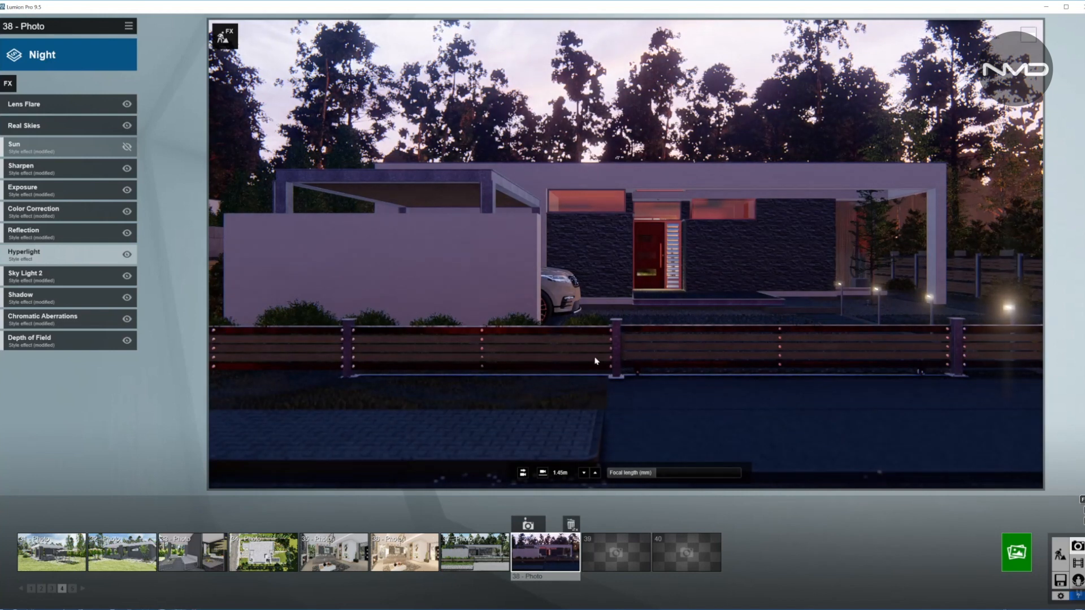
{"action": "mouse_move", "coordinate": [492, 307]}
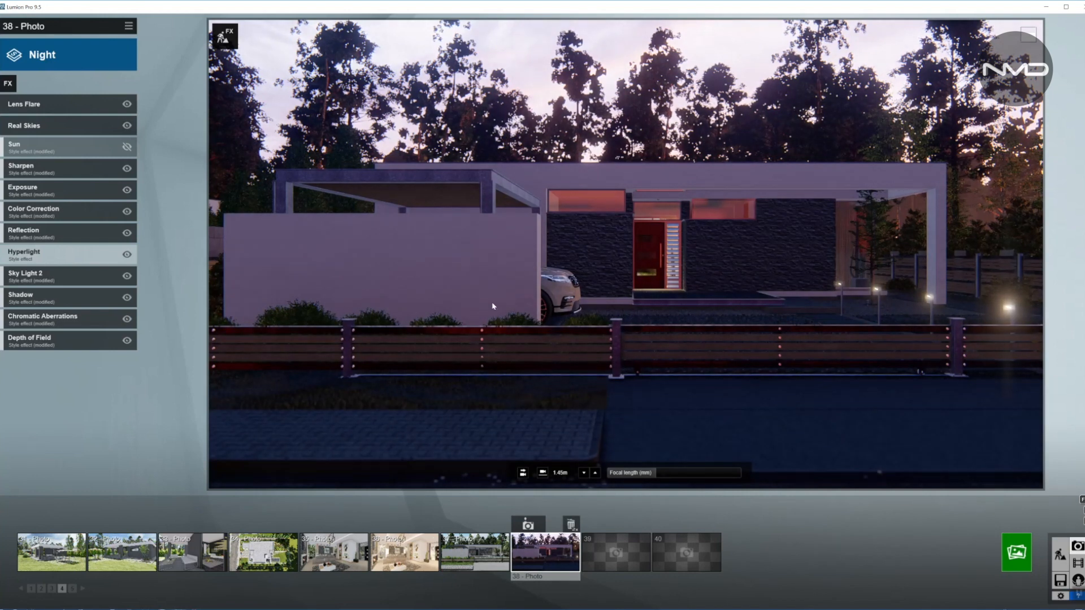
{"action": "mouse_move", "coordinate": [402, 160]}
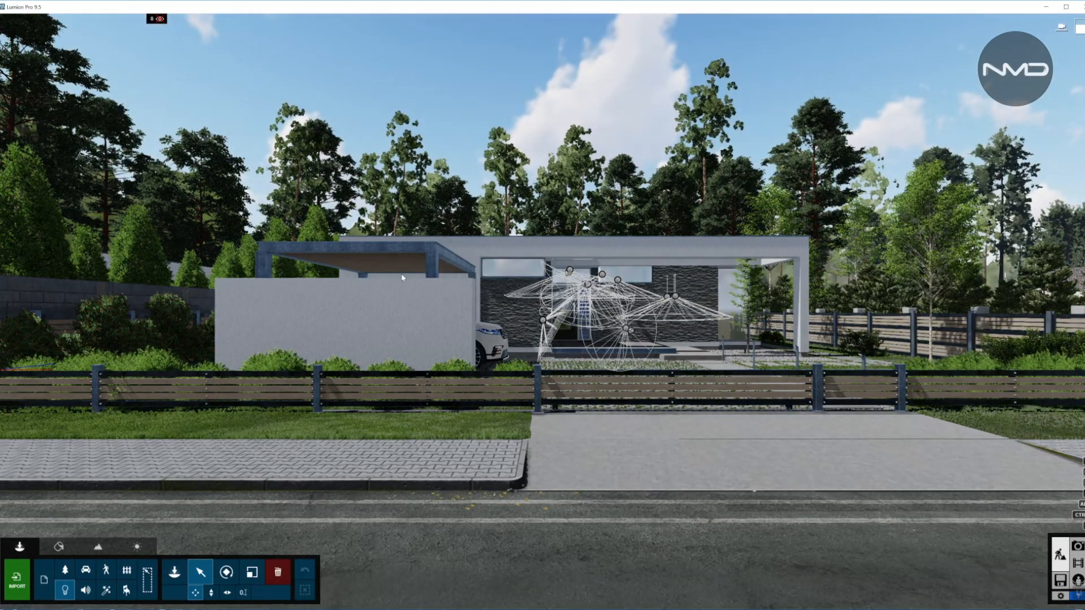
{"action": "mouse_move", "coordinate": [50, 20]}
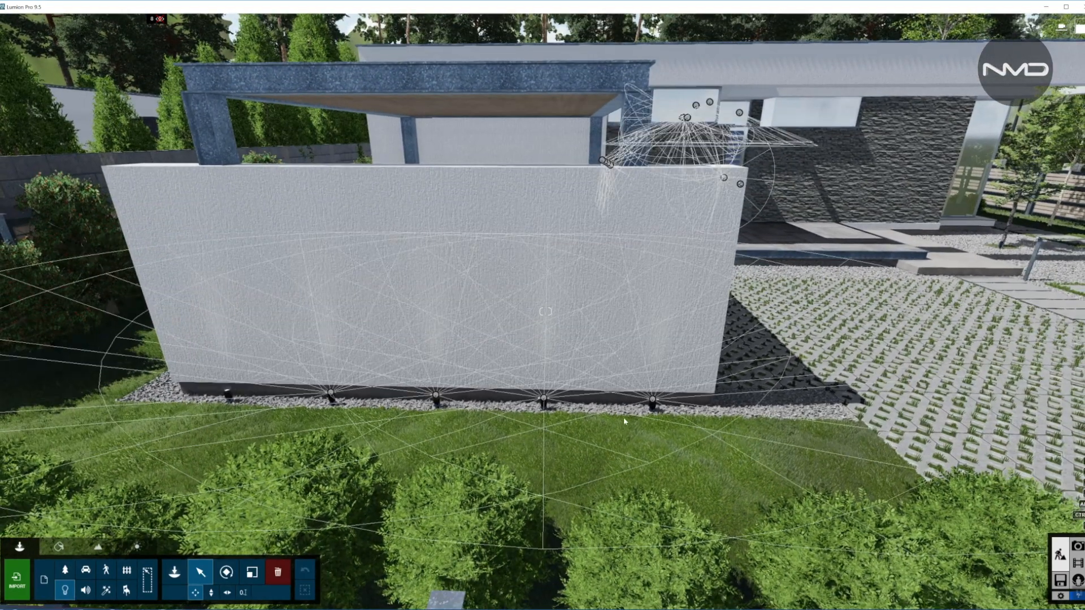
- Select one of the wall spotlights and adjust its Brightness so the beams wash the garden wall
{"action": "left_click", "coordinate": [653, 401]}
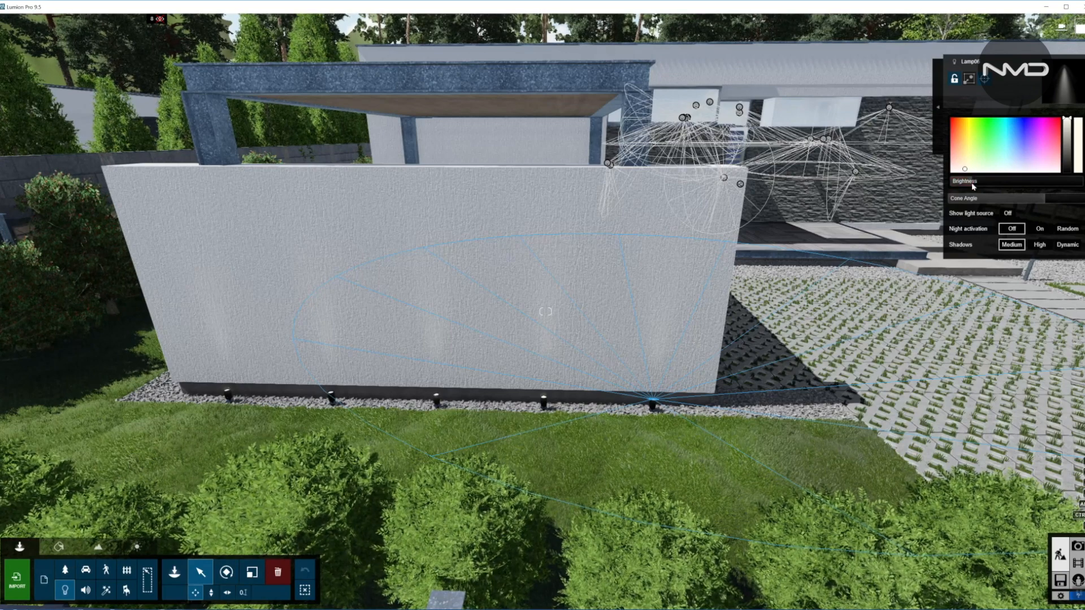
{"action": "left_click", "coordinate": [973, 181]}
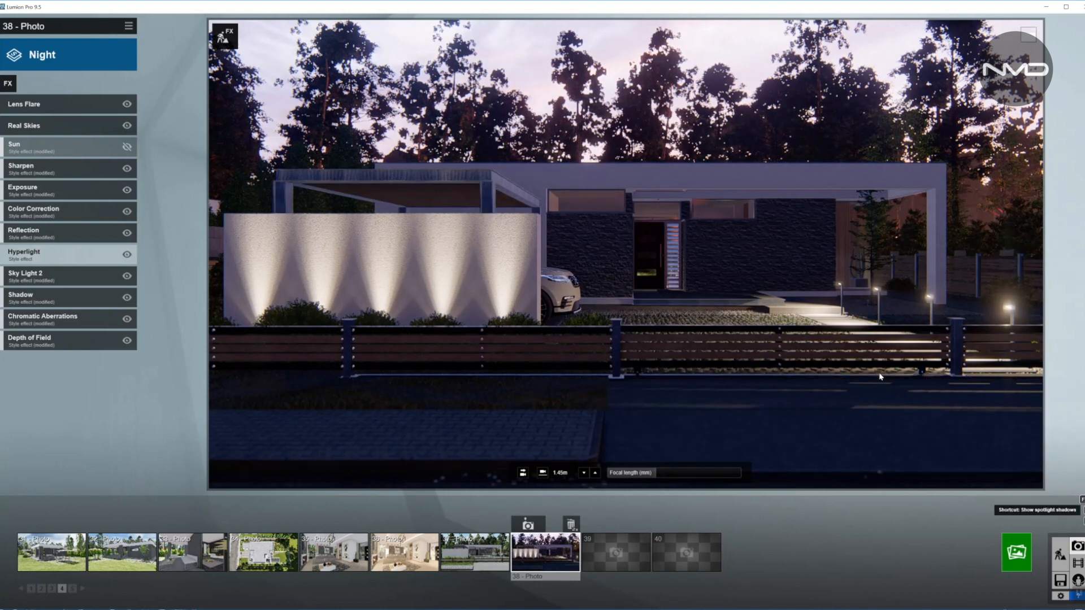
{"action": "mouse_move", "coordinate": [990, 318]}
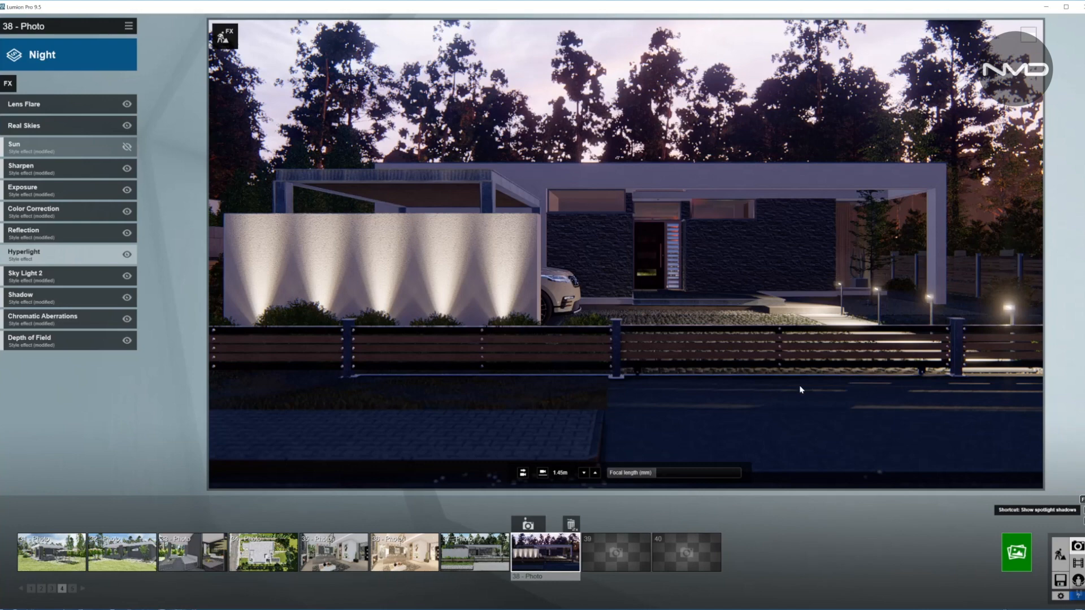
{"action": "mouse_move", "coordinate": [836, 384]}
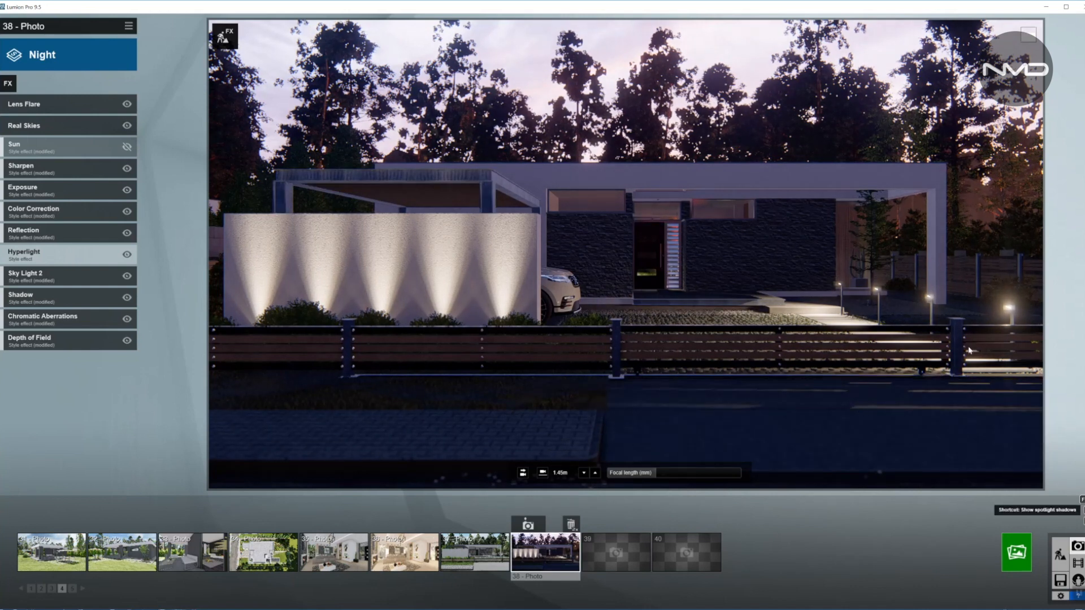
{"action": "mouse_move", "coordinate": [766, 275]}
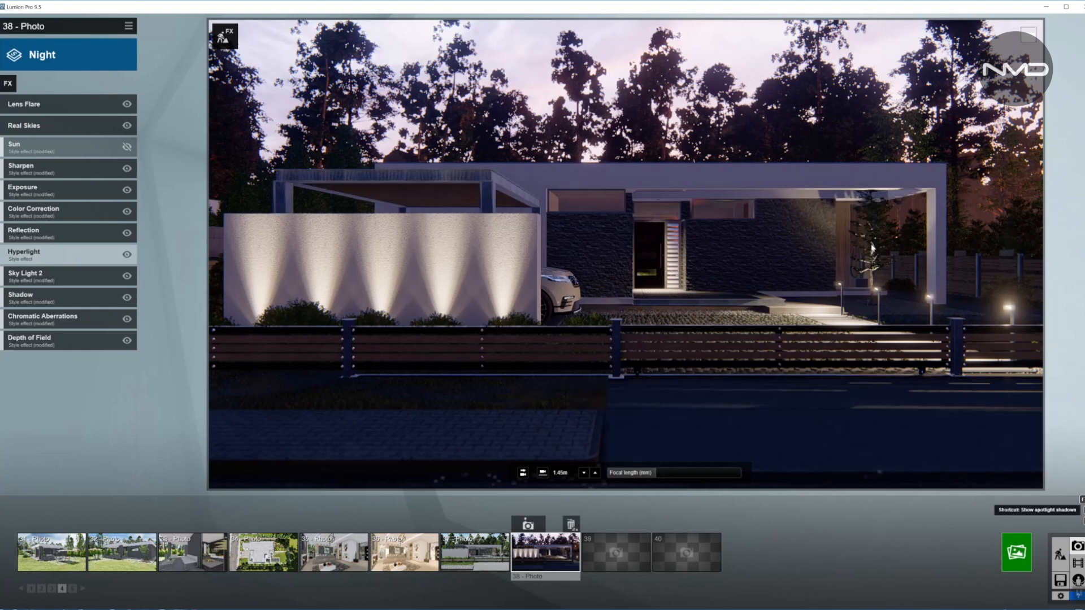
{"action": "mouse_move", "coordinate": [857, 280]}
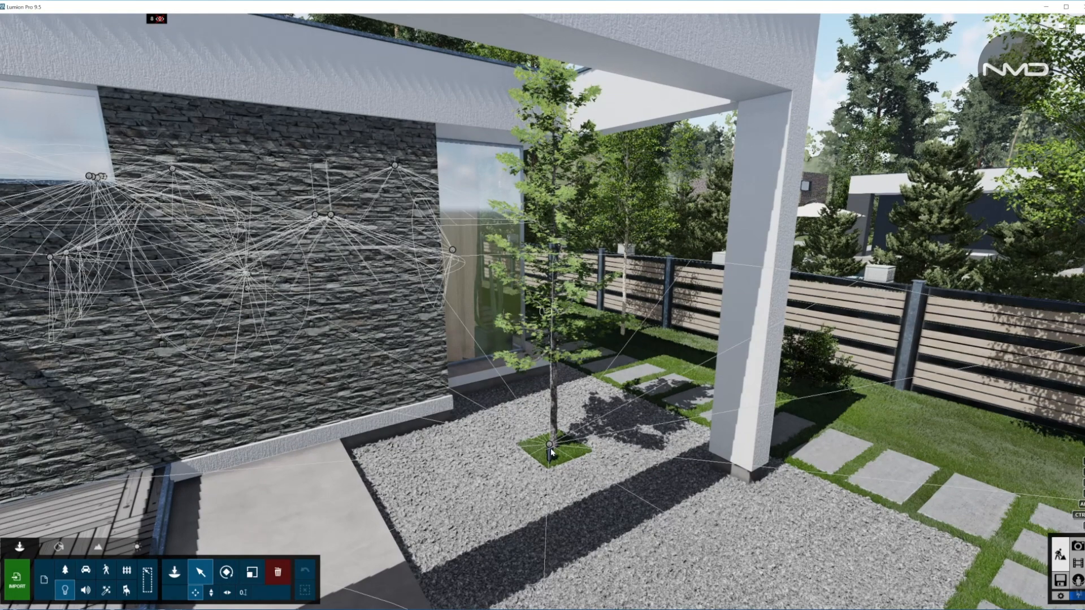
- Place a spotlight at the foot of the courtyard tree, aimed upward
{"action": "left_click", "coordinate": [549, 443]}
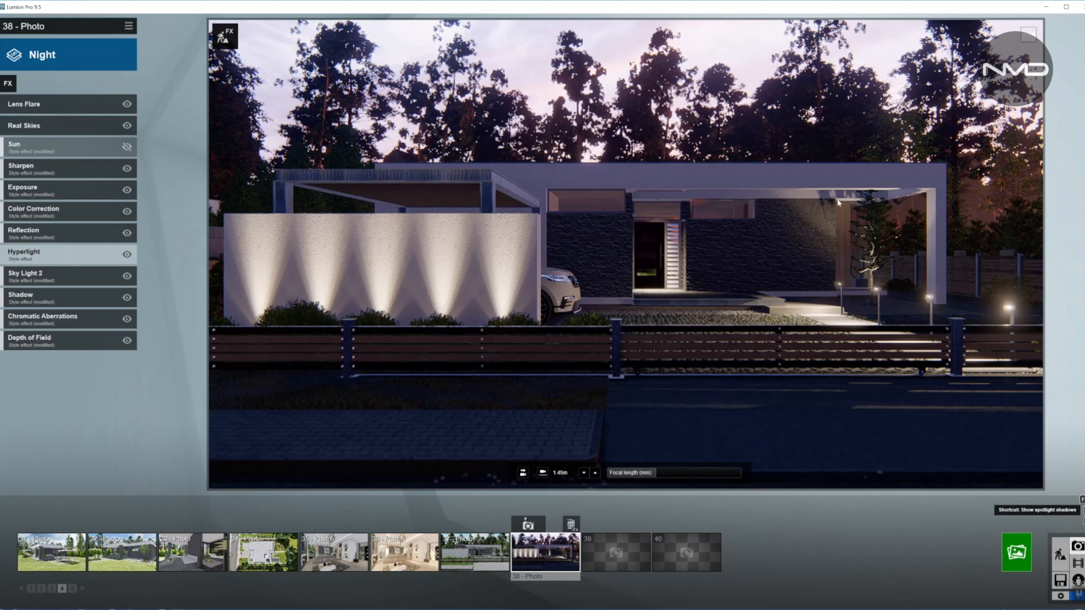
{"action": "mouse_move", "coordinate": [891, 186]}
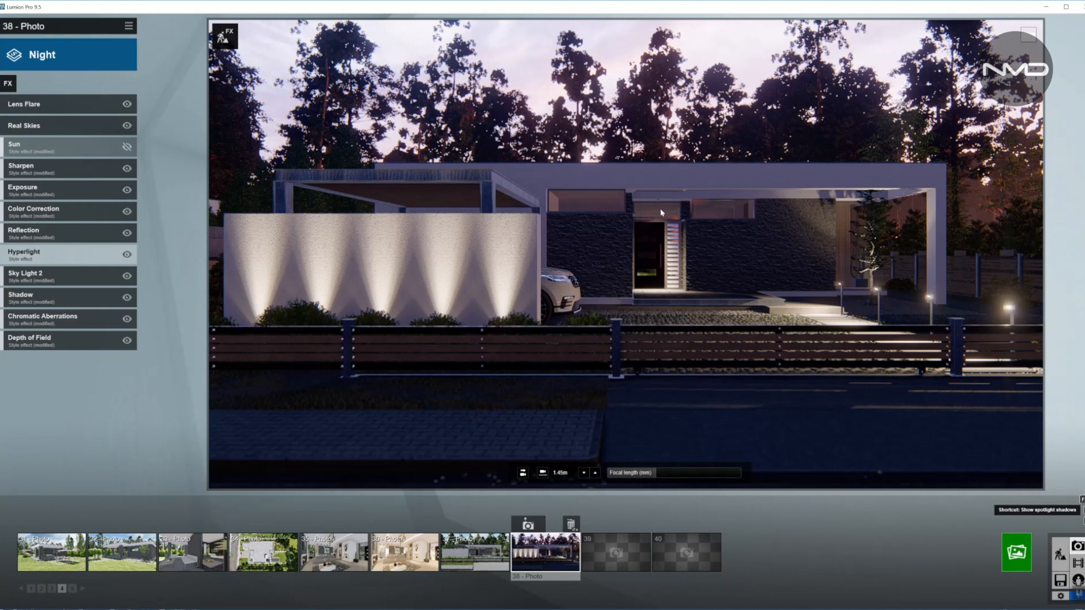
{"action": "mouse_move", "coordinate": [633, 240]}
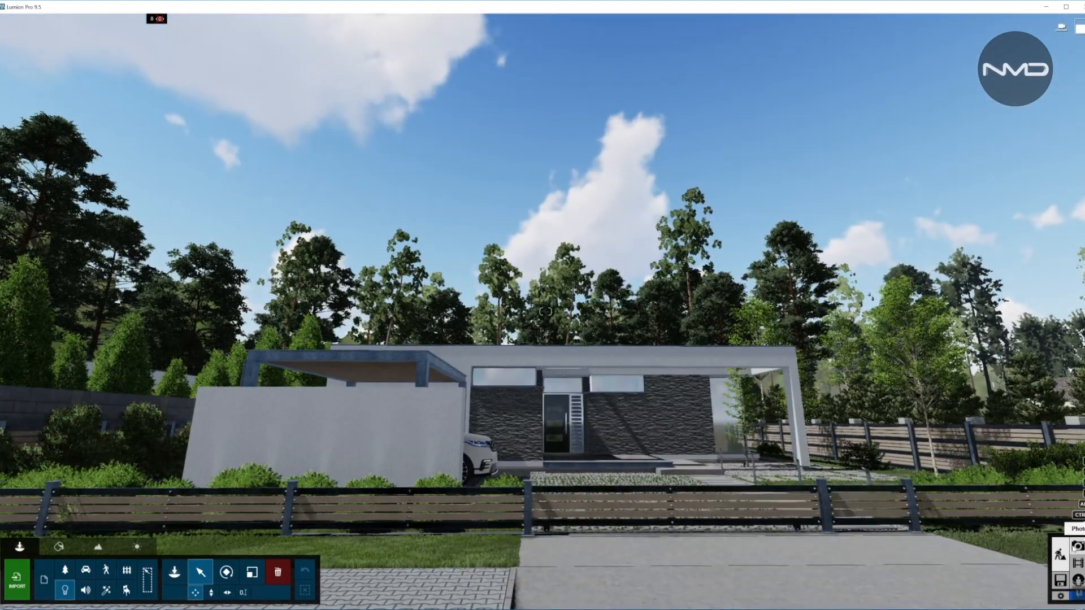
{"action": "left_click", "coordinate": [548, 558]}
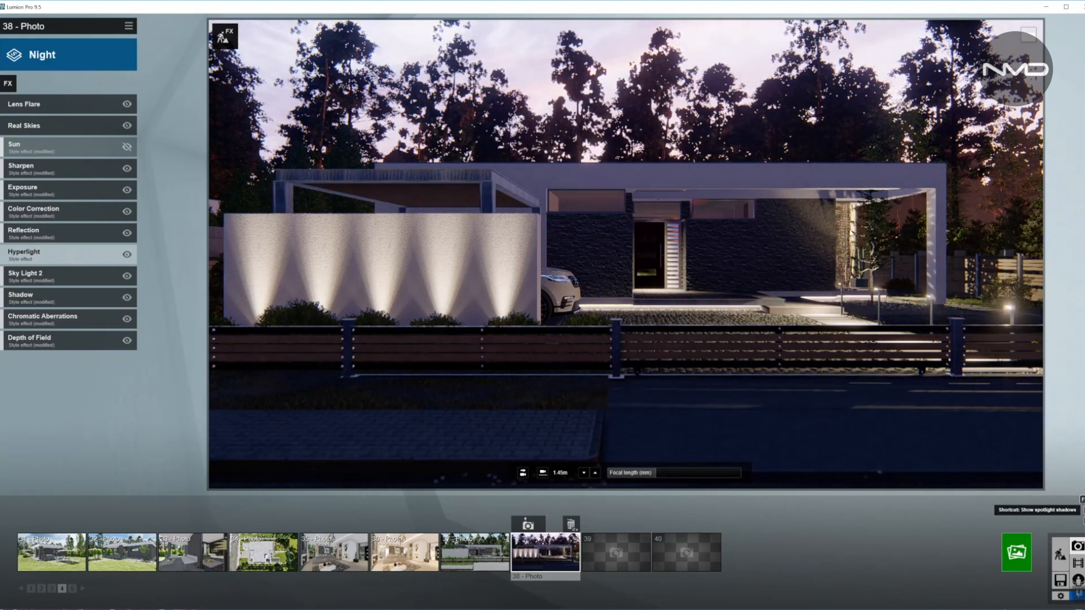
{"action": "mouse_move", "coordinate": [818, 234]}
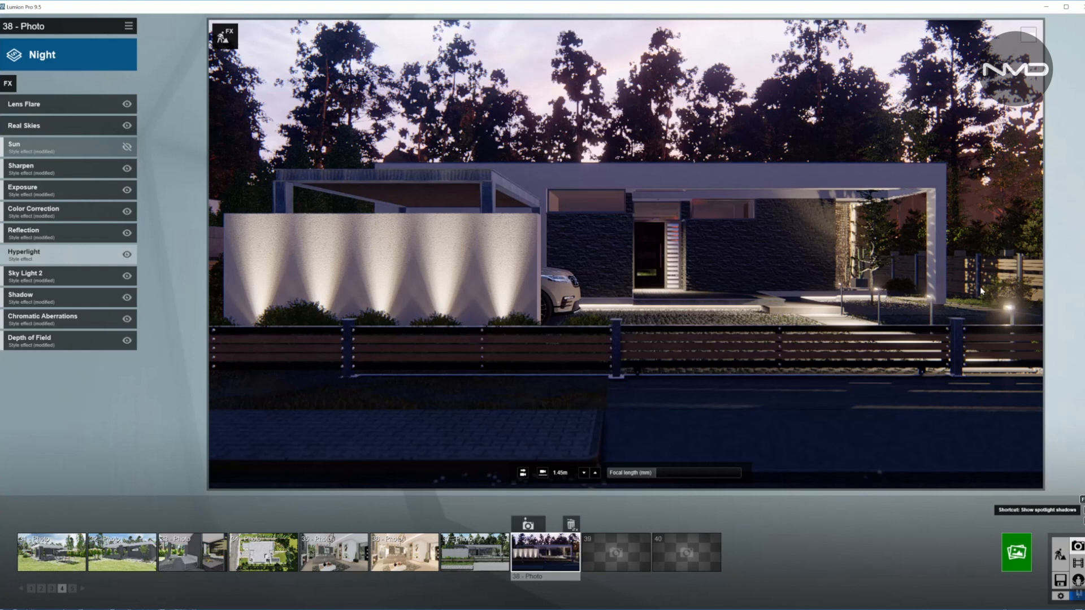
{"action": "mouse_move", "coordinate": [800, 212]}
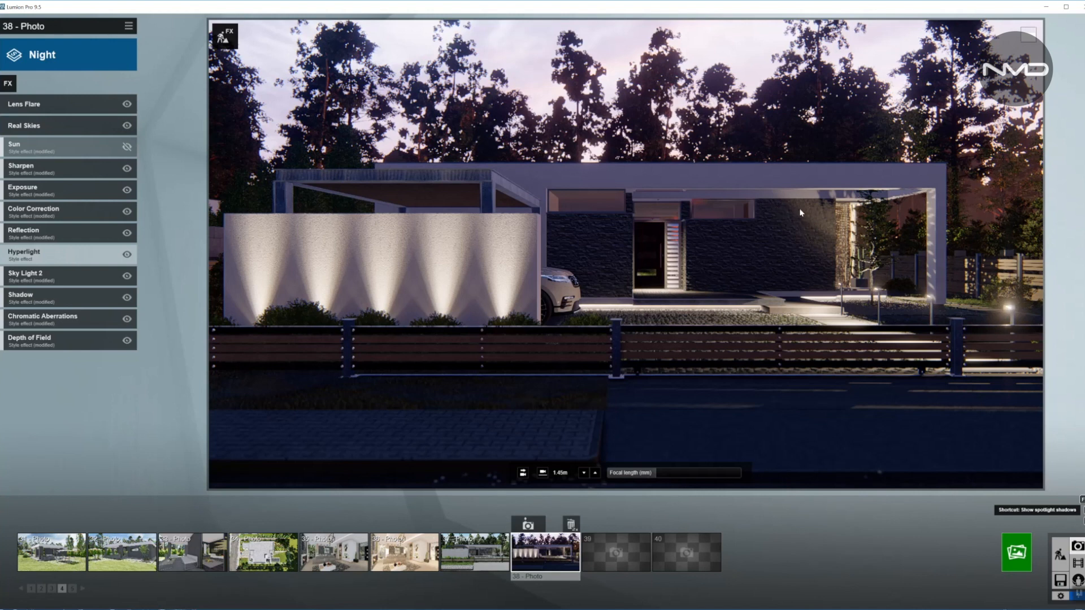
{"action": "mouse_move", "coordinate": [830, 222]}
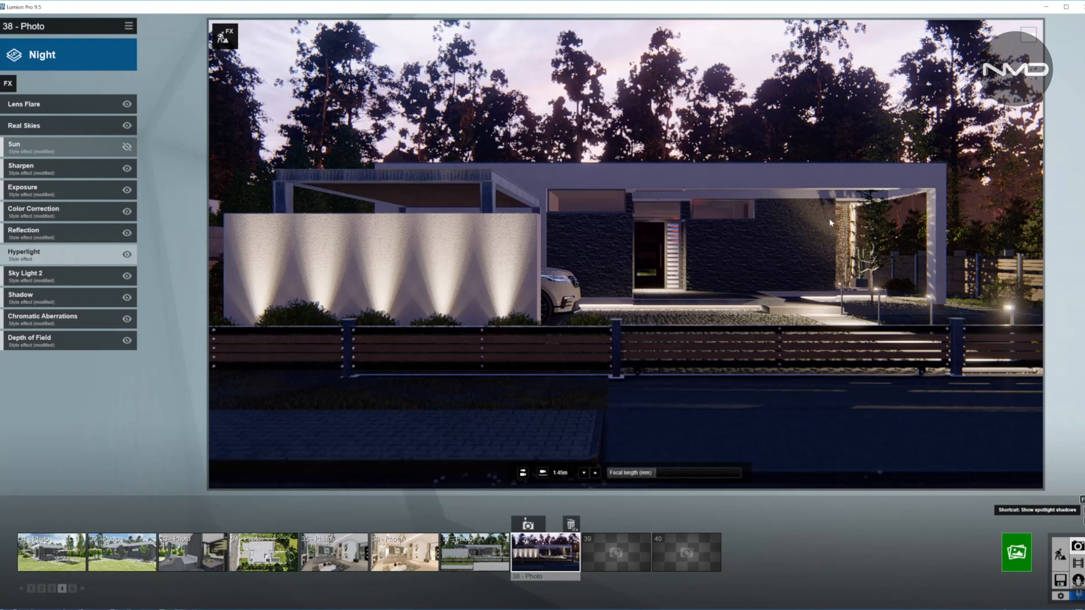
{"action": "mouse_move", "coordinate": [931, 306]}
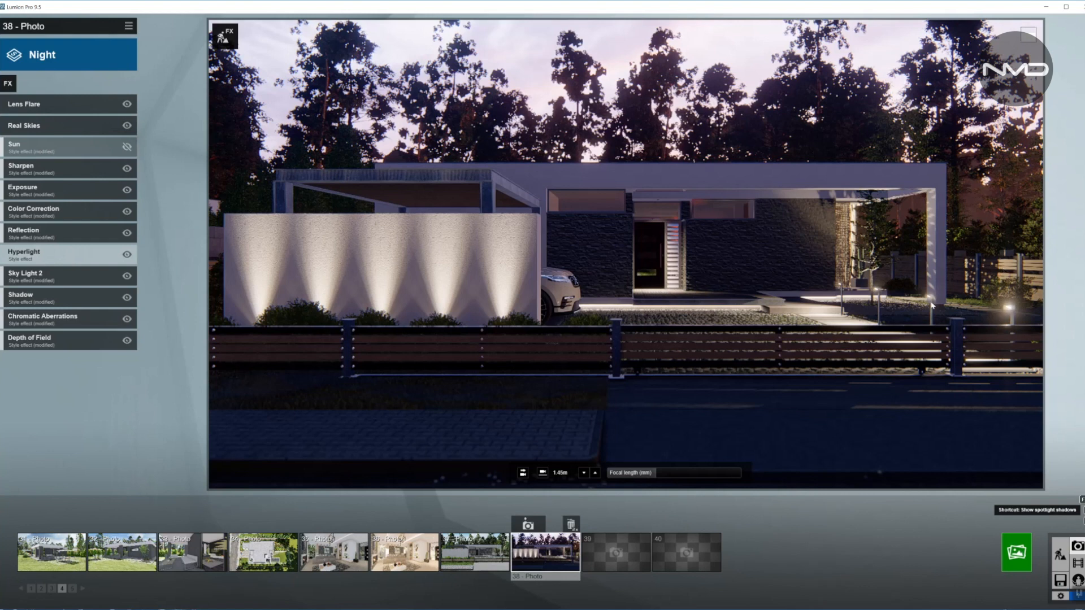
{"action": "mouse_move", "coordinate": [1051, 530]}
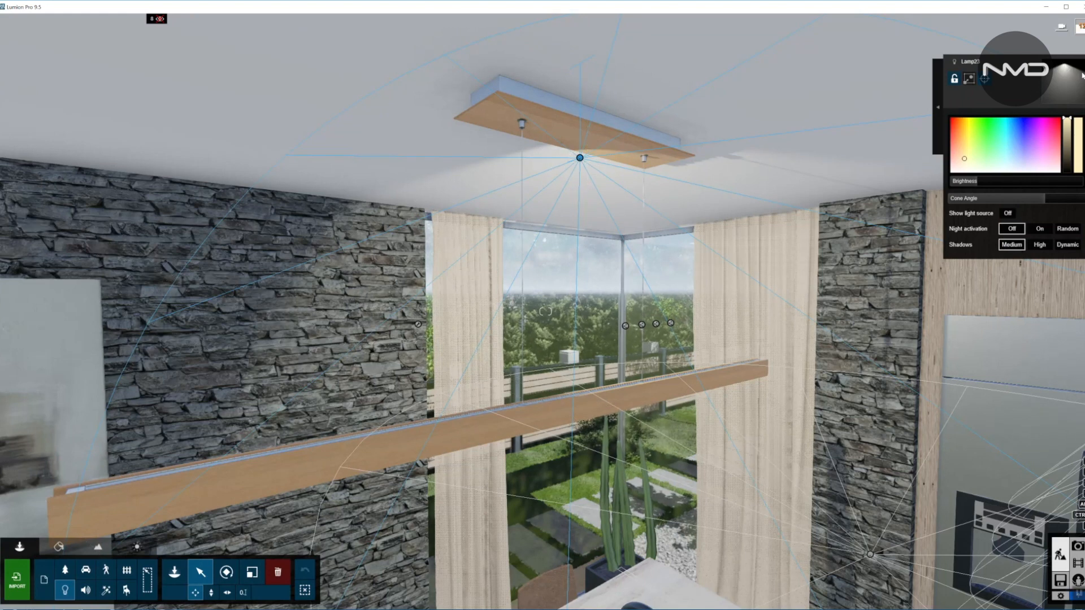
{"action": "mouse_move", "coordinate": [972, 167]}
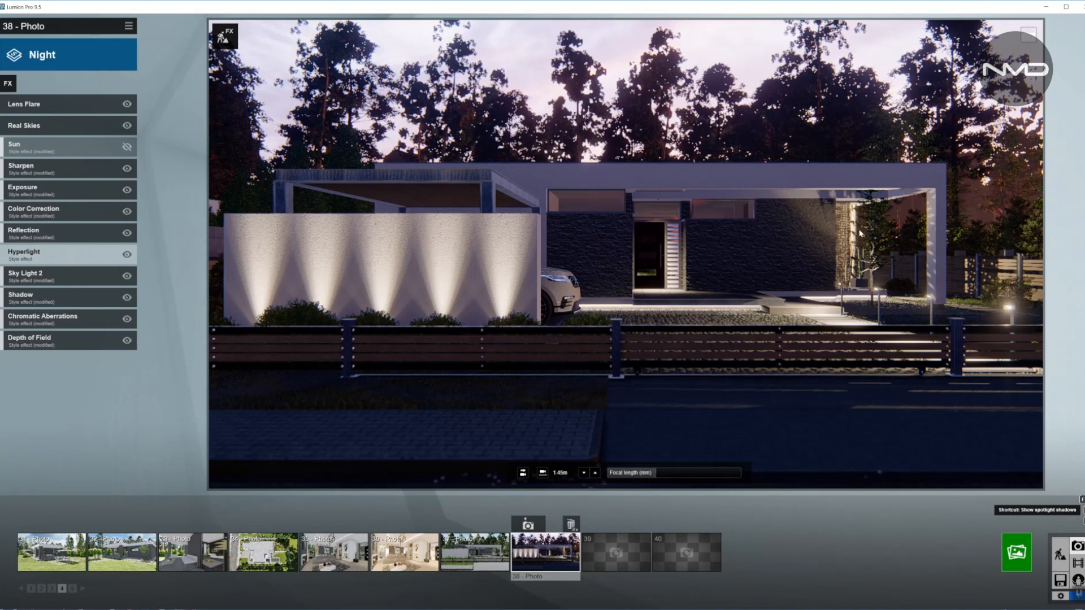
{"action": "mouse_move", "coordinate": [875, 240]}
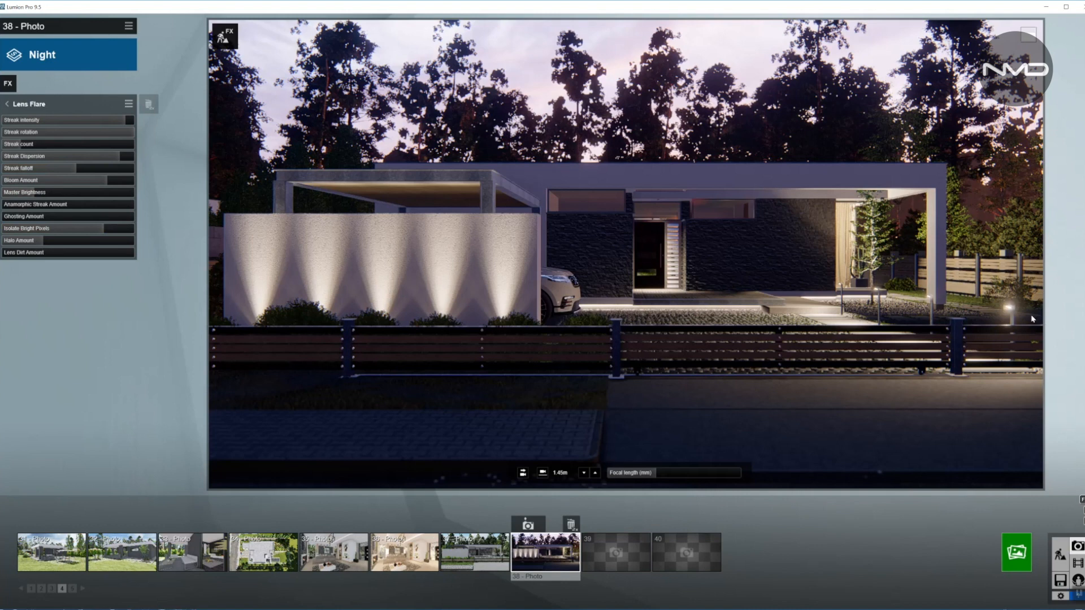
{"action": "mouse_move", "coordinate": [864, 291]}
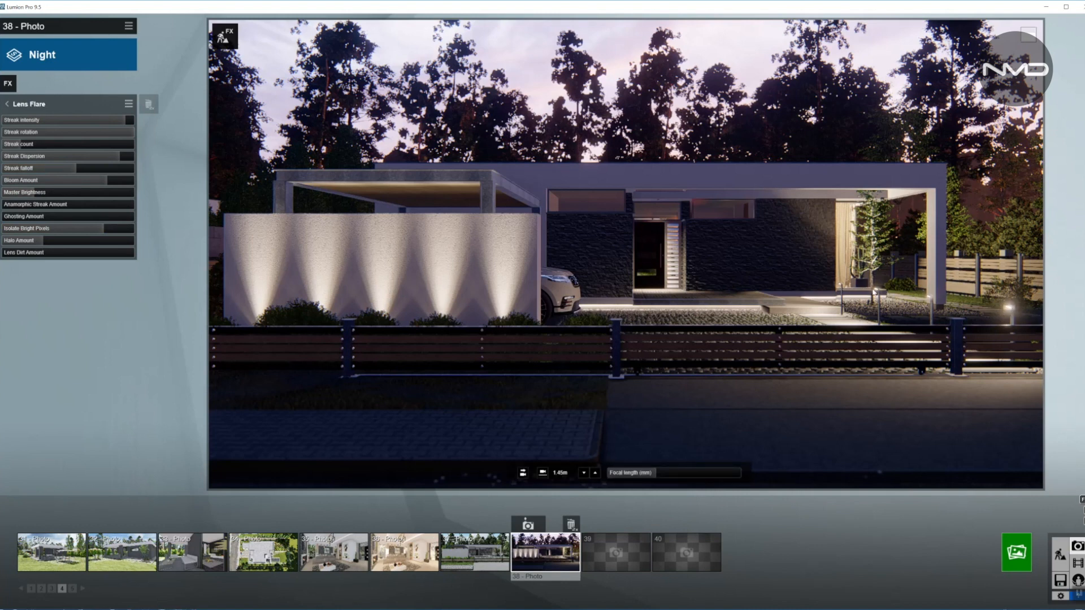
{"action": "mouse_move", "coordinate": [1010, 314]}
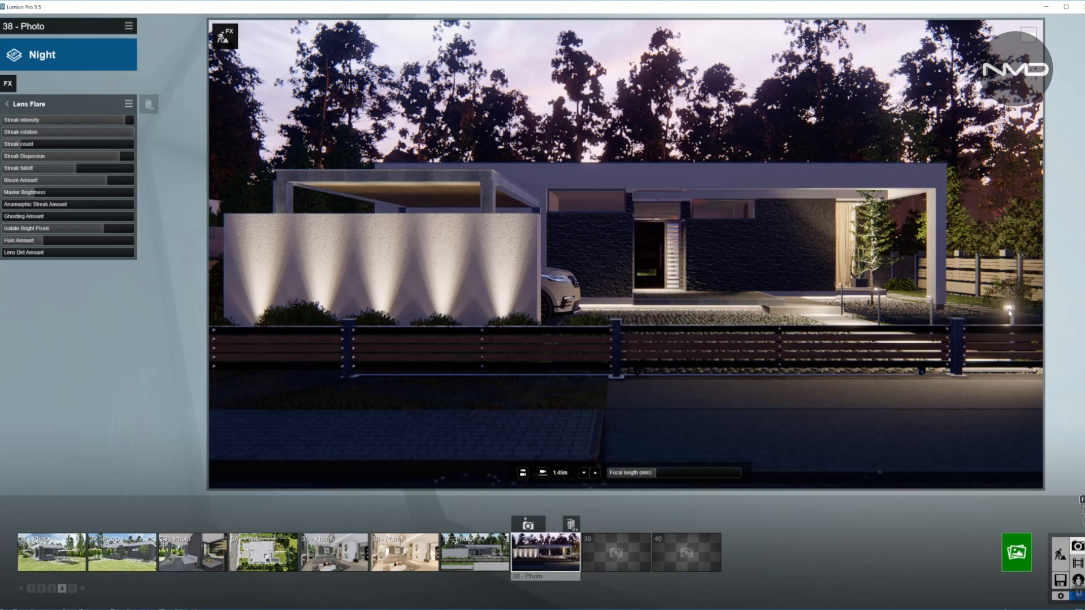
{"action": "mouse_move", "coordinate": [831, 279]}
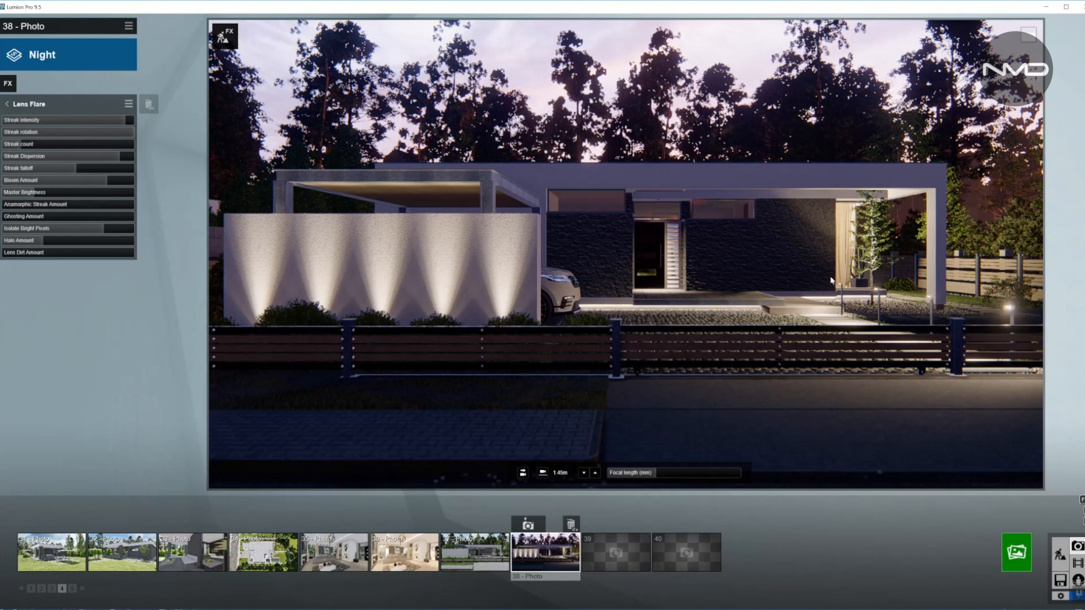
{"action": "mouse_move", "coordinate": [1014, 326]}
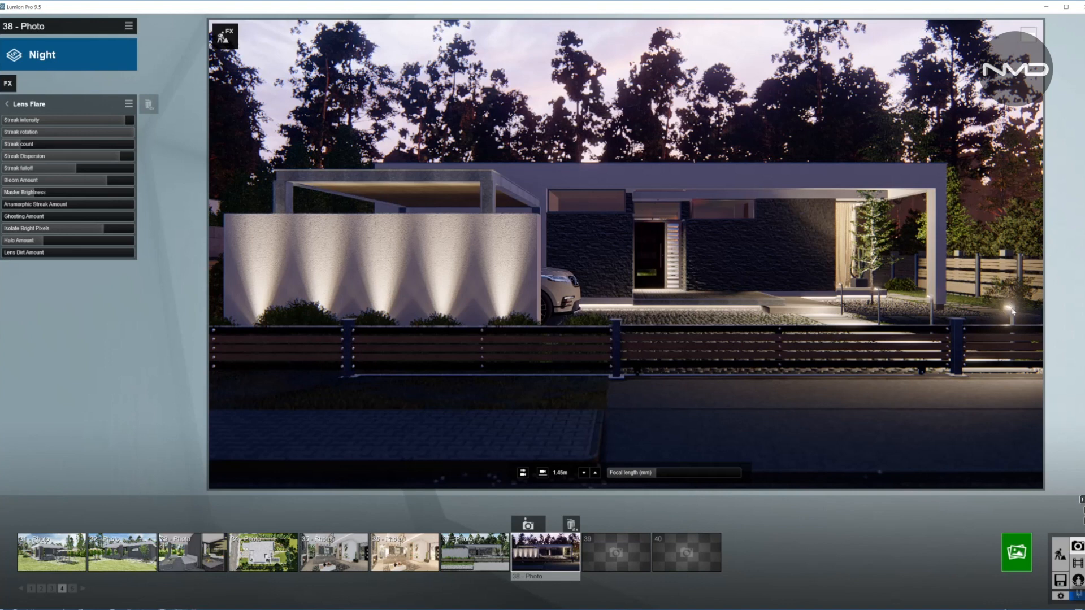
{"action": "mouse_move", "coordinate": [115, 229]}
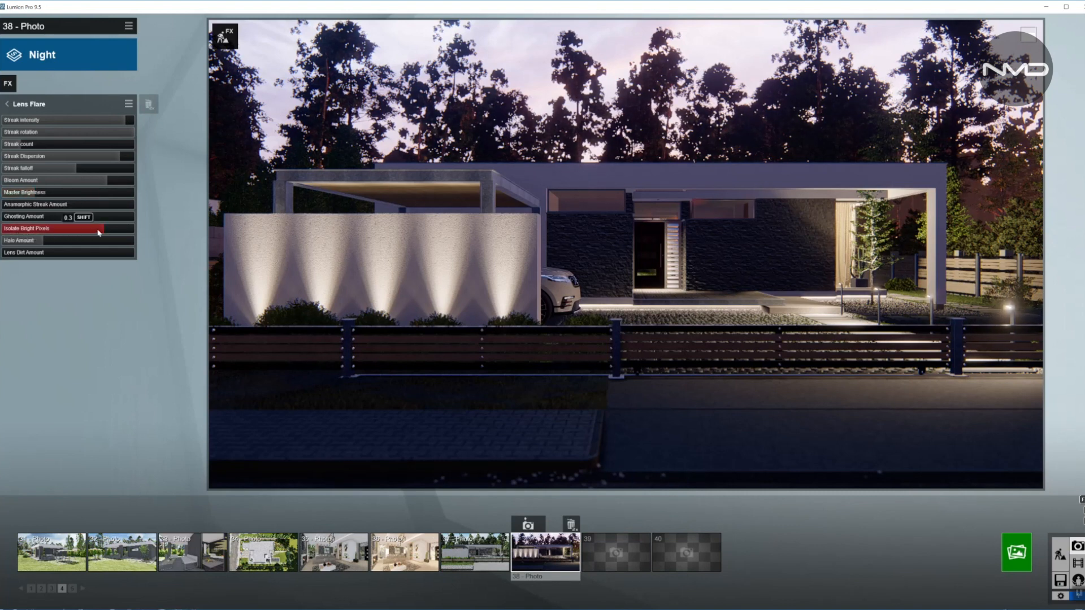
- Set the Lens Flare Isolate Bright Pixels slider to 0.3 and return to the effect stack
{"action": "left_click_drag", "start_coordinate": [97, 227], "coordinate": [6, 227]}
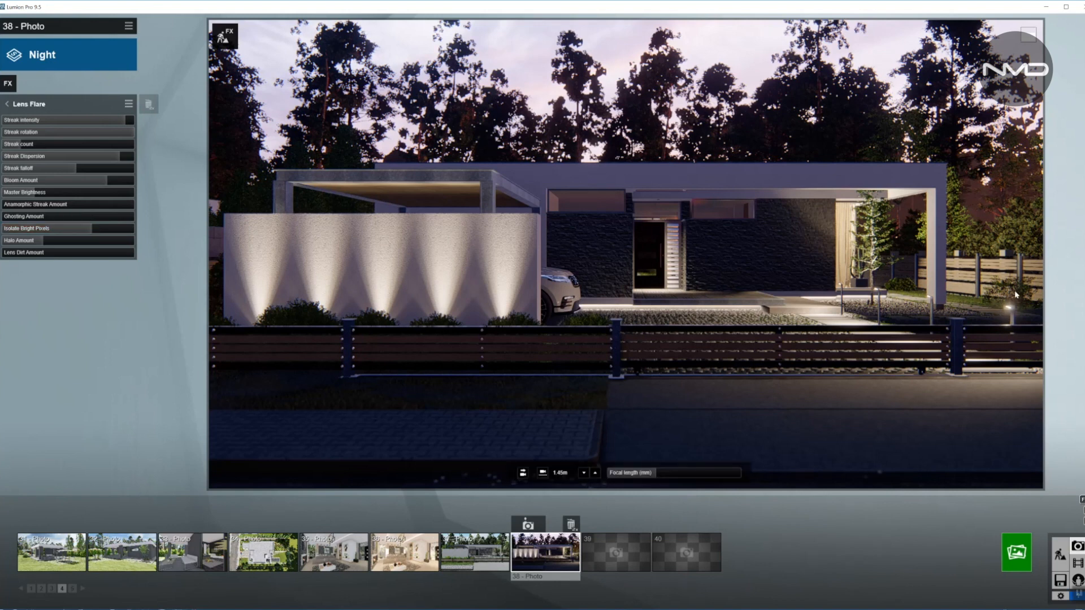
{"action": "mouse_move", "coordinate": [998, 326]}
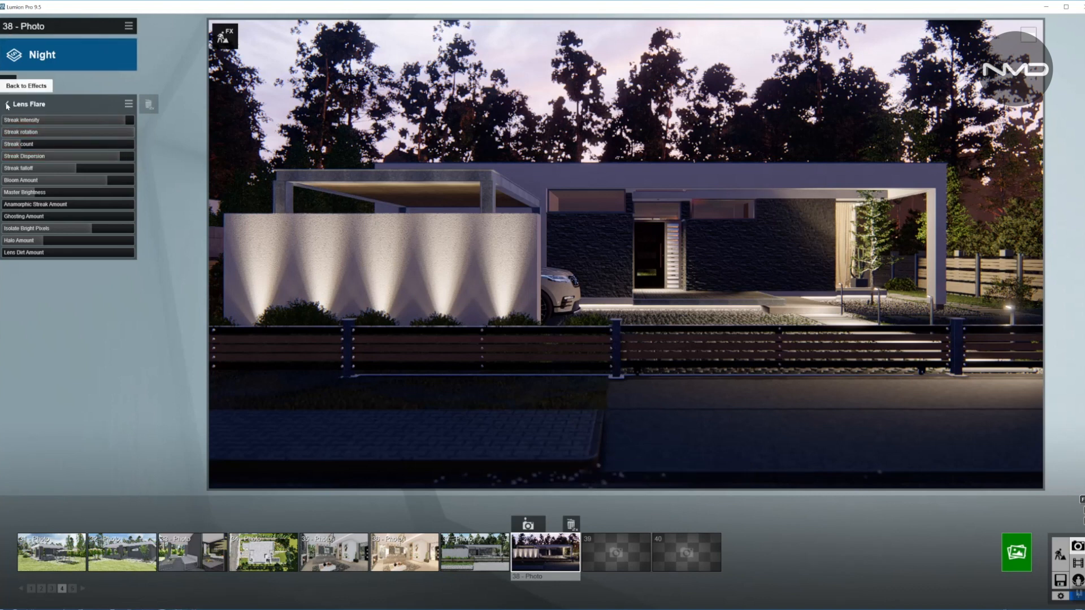
{"action": "left_click", "coordinate": [26, 86]}
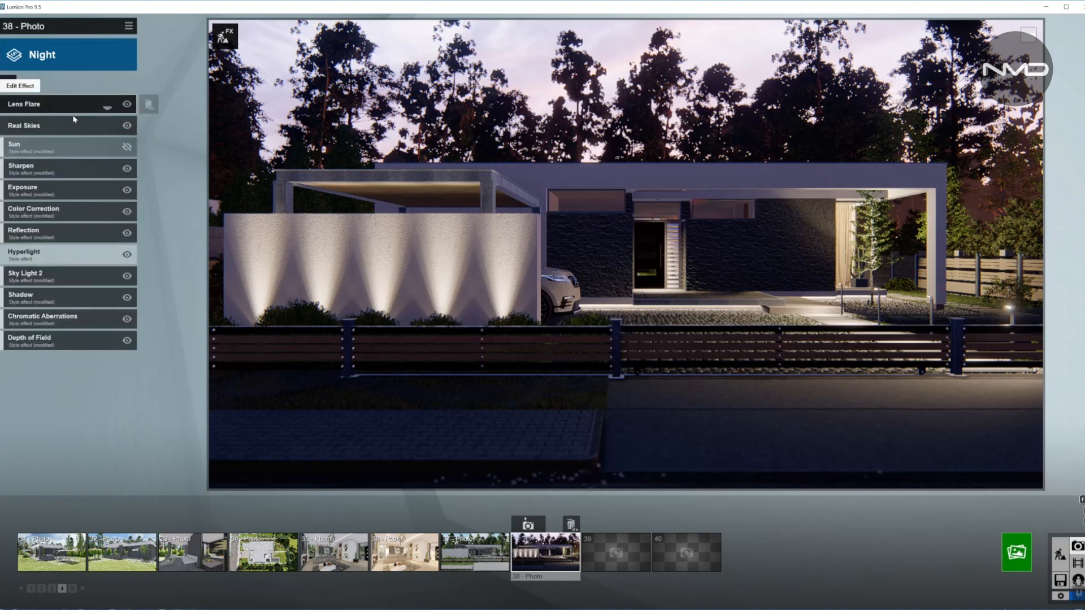
{"action": "left_click", "coordinate": [34, 125]}
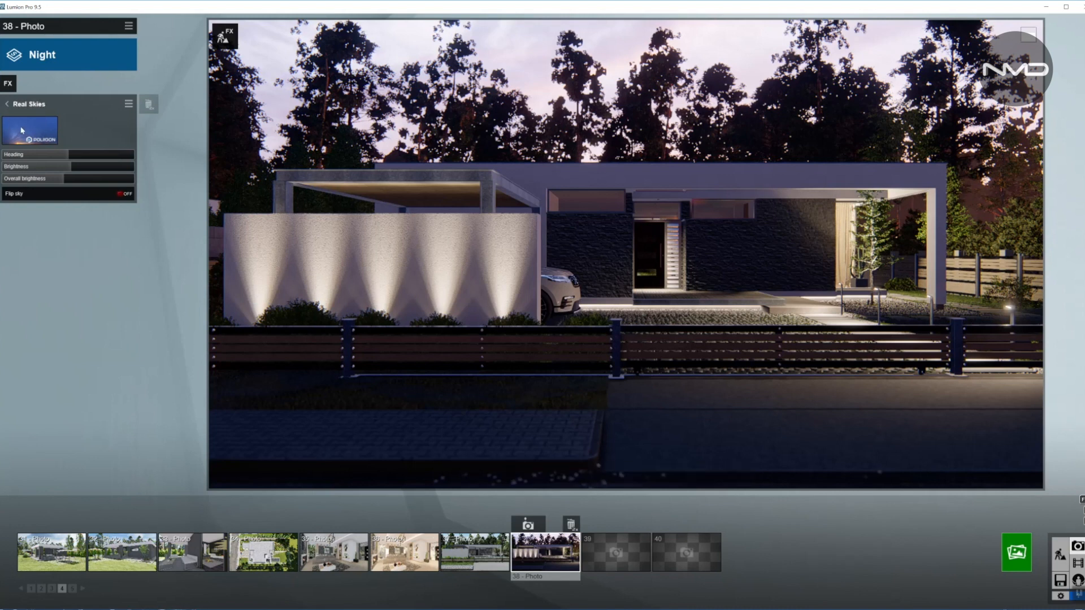
{"action": "left_click", "coordinate": [30, 131]}
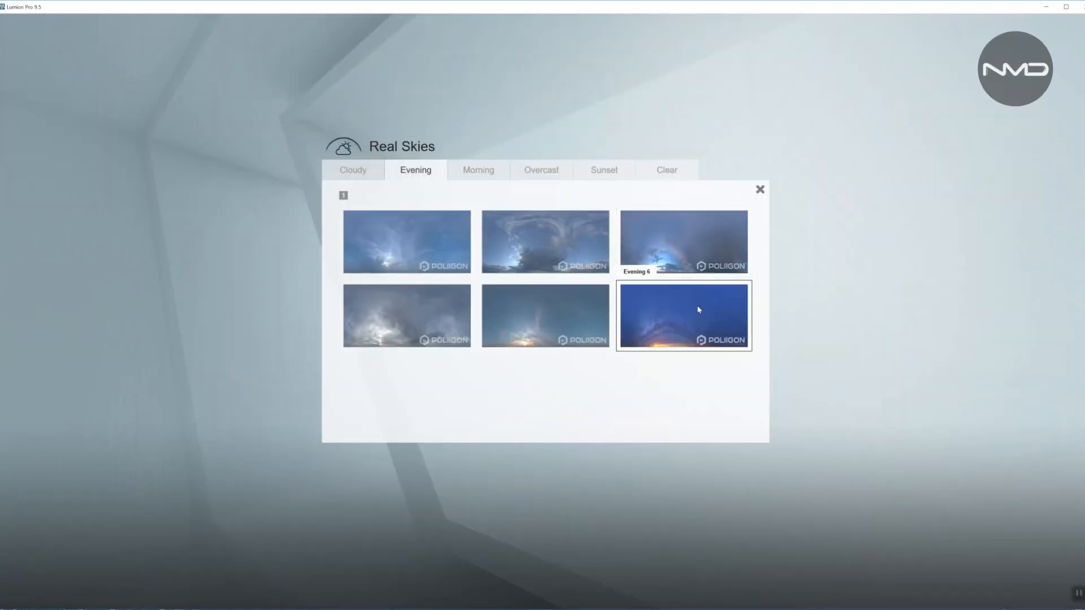
{"action": "mouse_move", "coordinate": [705, 317]}
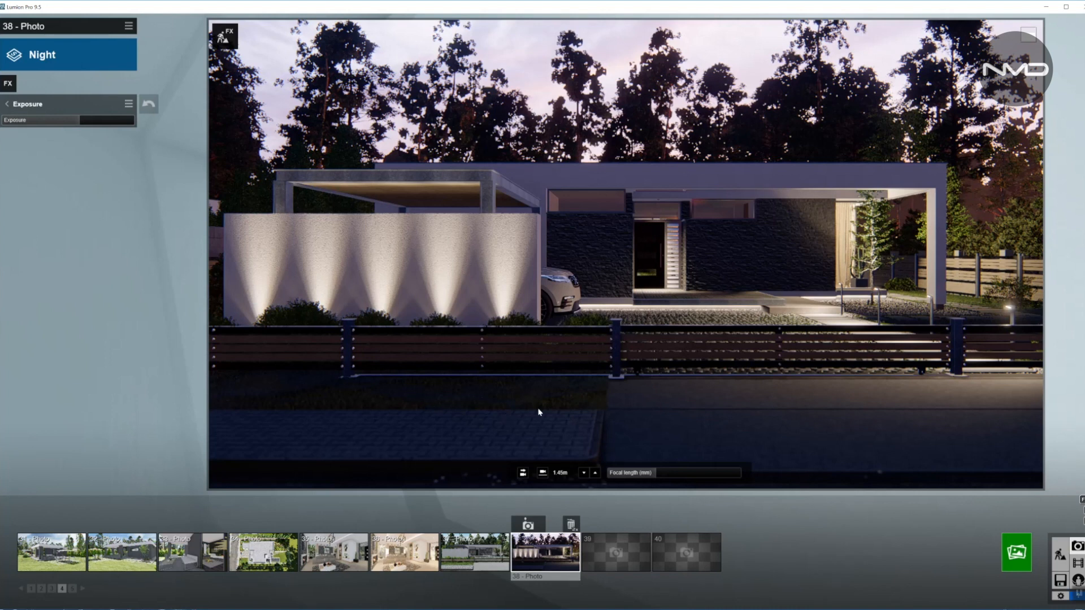
{"action": "mouse_move", "coordinate": [785, 381]}
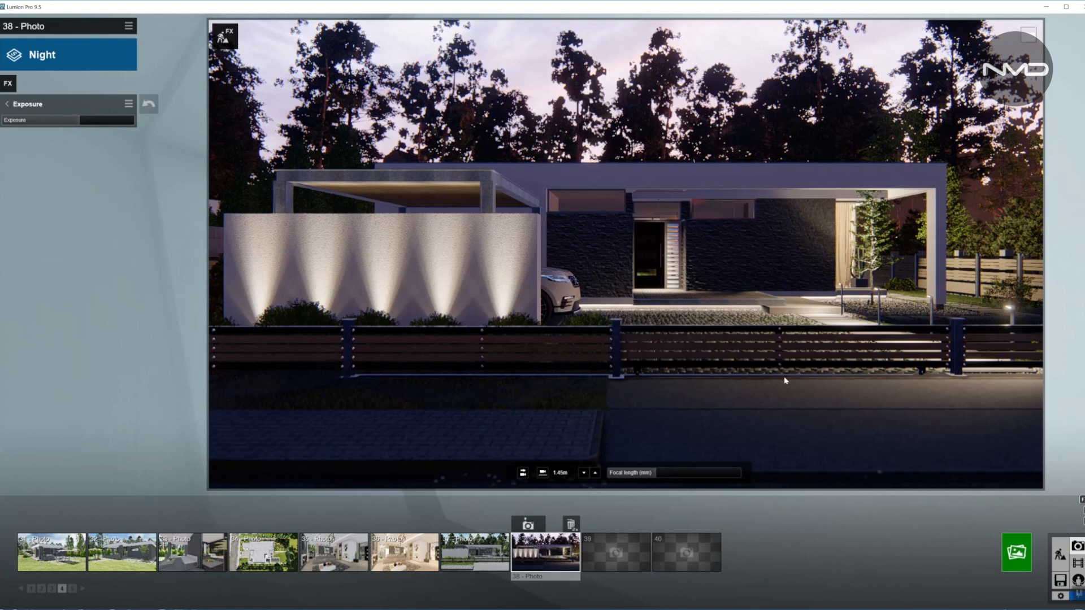
{"action": "mouse_move", "coordinate": [934, 345]}
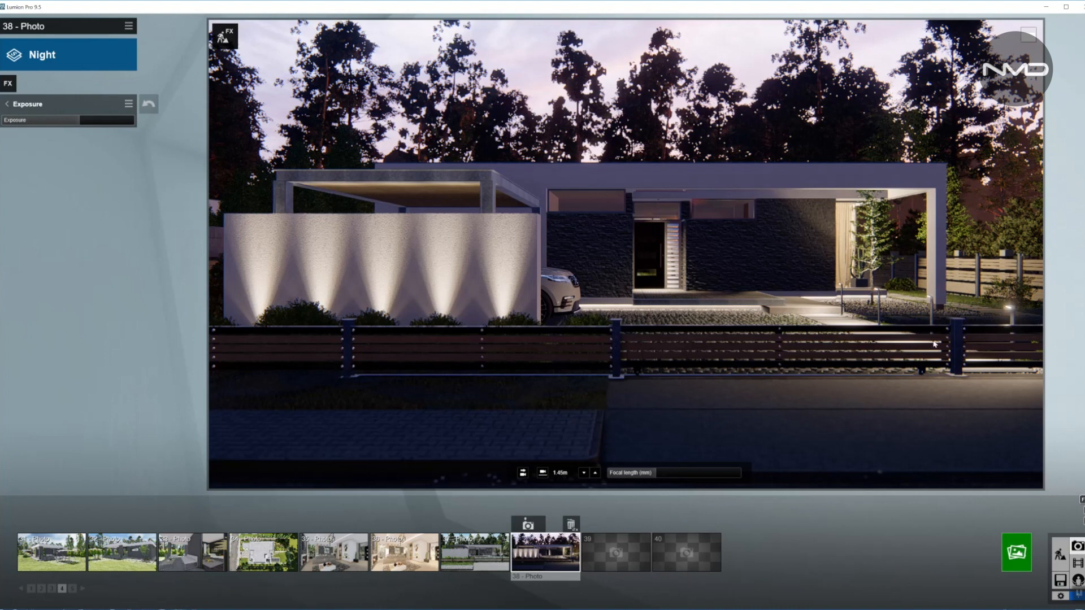
{"action": "mouse_move", "coordinate": [913, 364]}
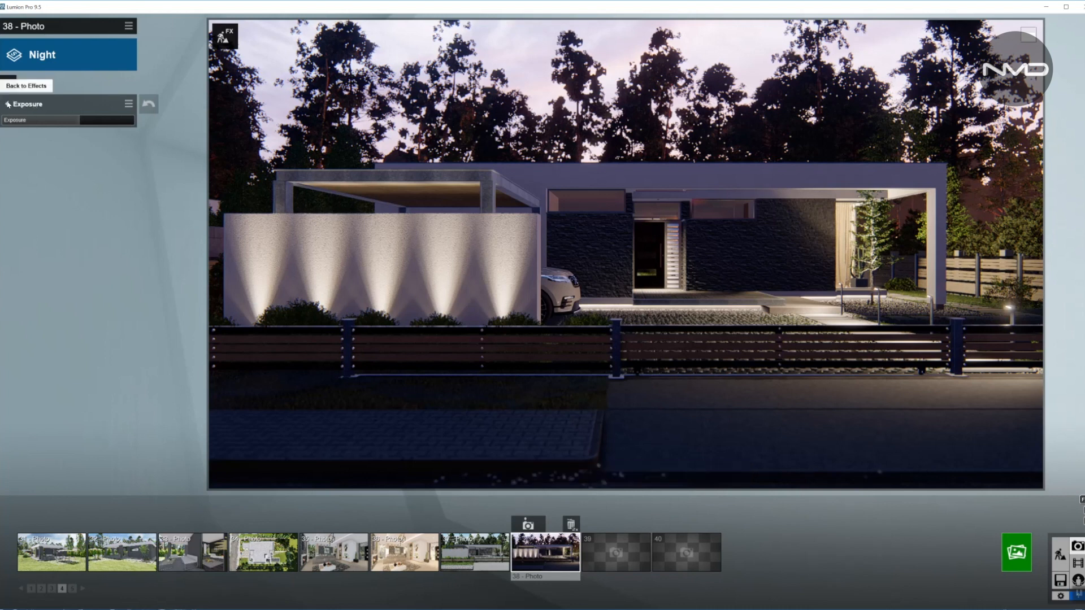
{"action": "left_click", "coordinate": [26, 86]}
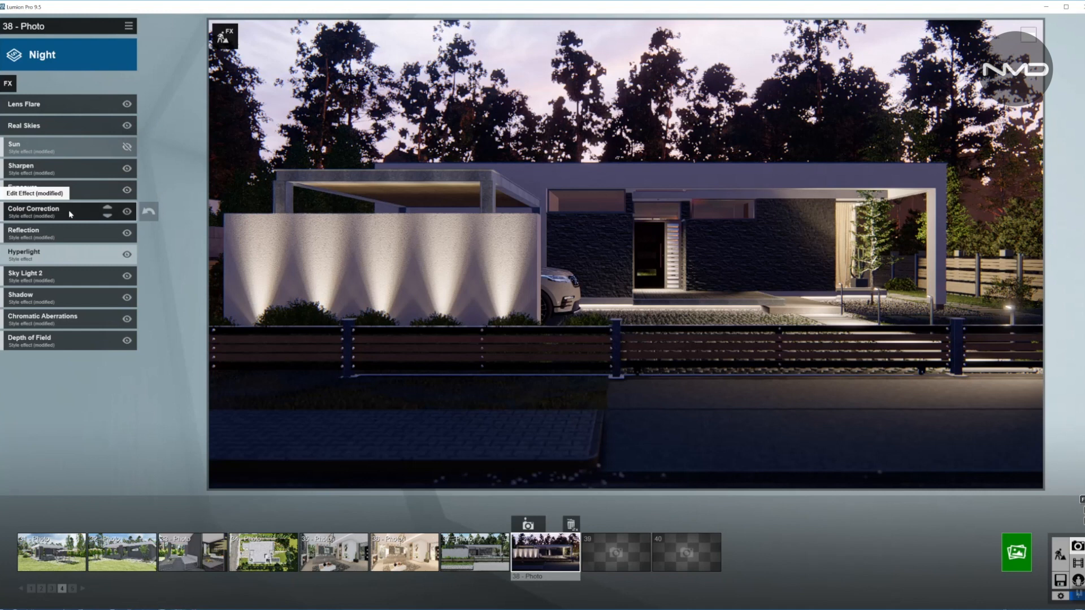
{"action": "left_click", "coordinate": [35, 208]}
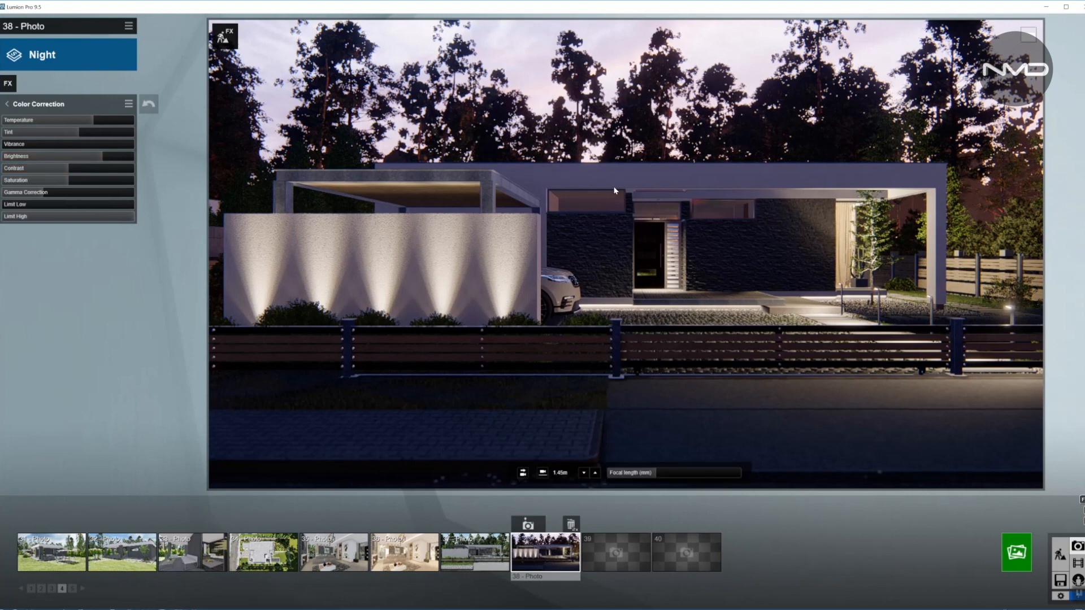
{"action": "mouse_move", "coordinate": [17, 109]}
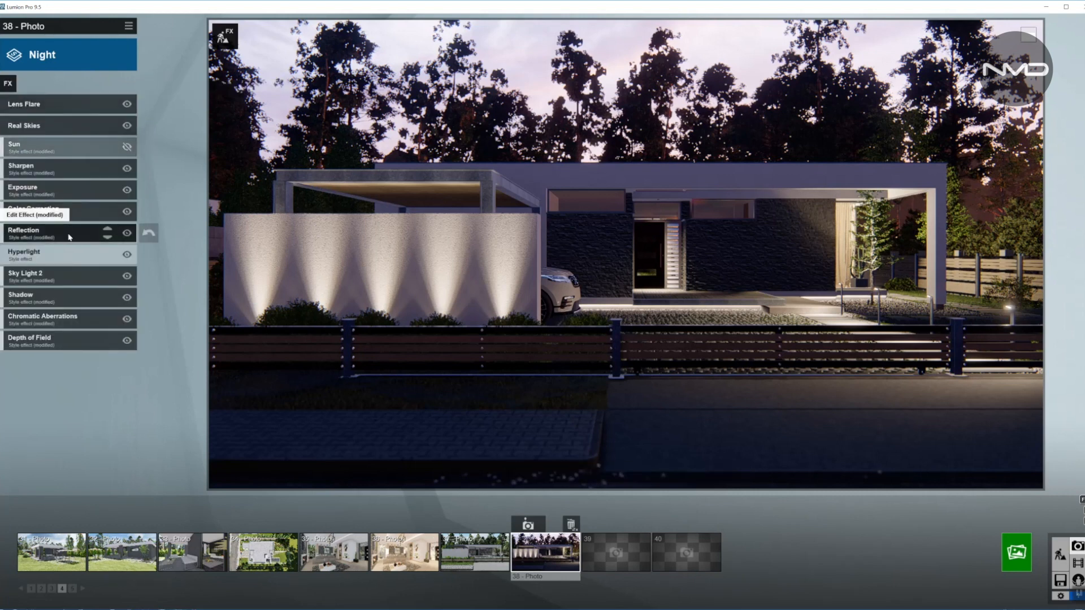
- Review the Reflection settings, go back, and enter the Sky Light 2 effect's settings
{"action": "left_click", "coordinate": [45, 231]}
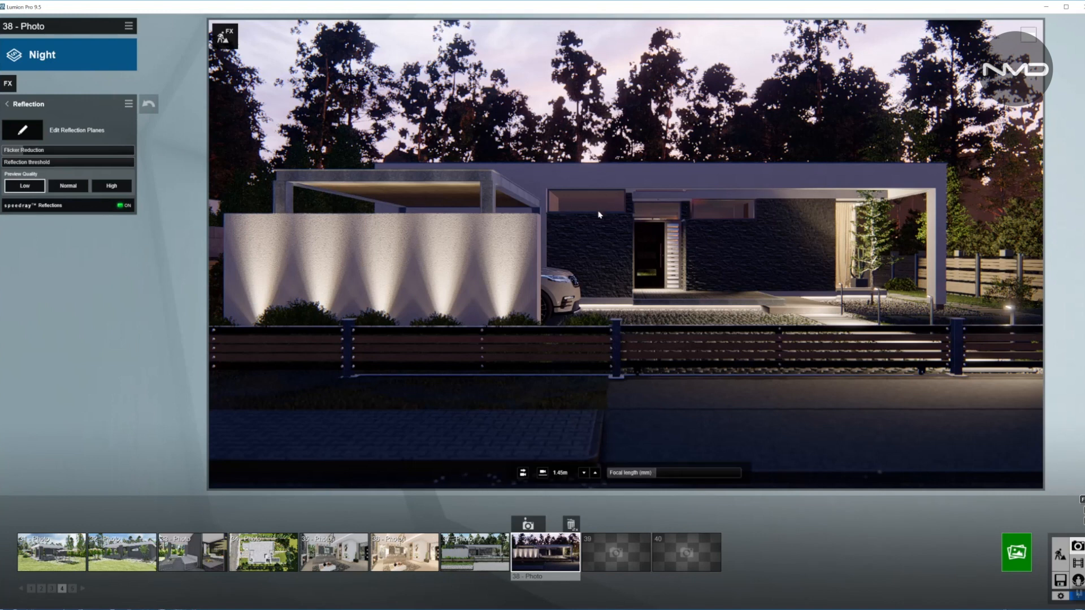
{"action": "mouse_move", "coordinate": [729, 213]}
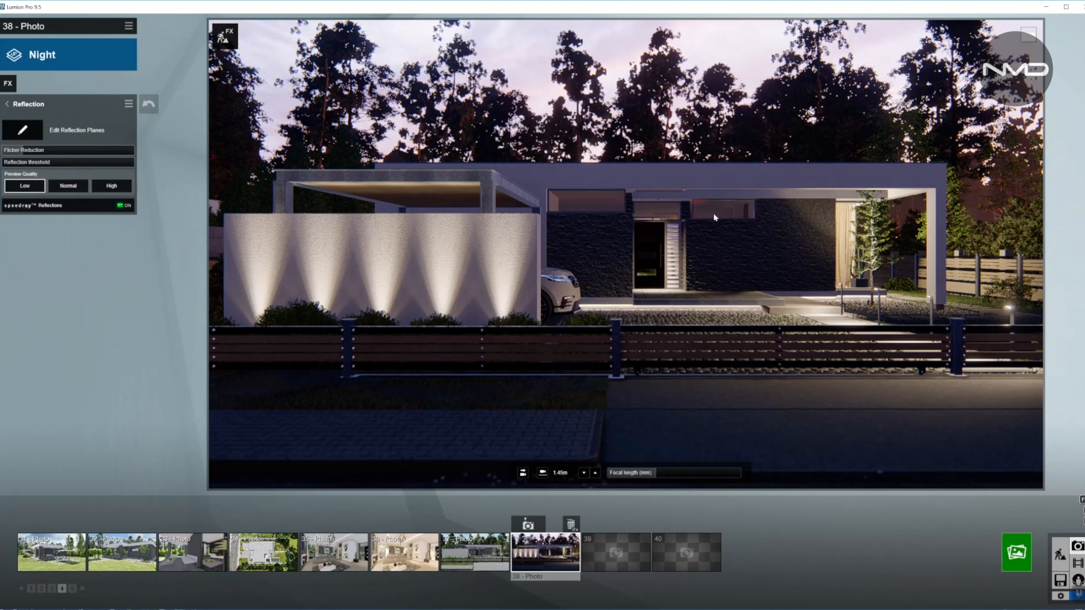
{"action": "mouse_move", "coordinate": [882, 283]}
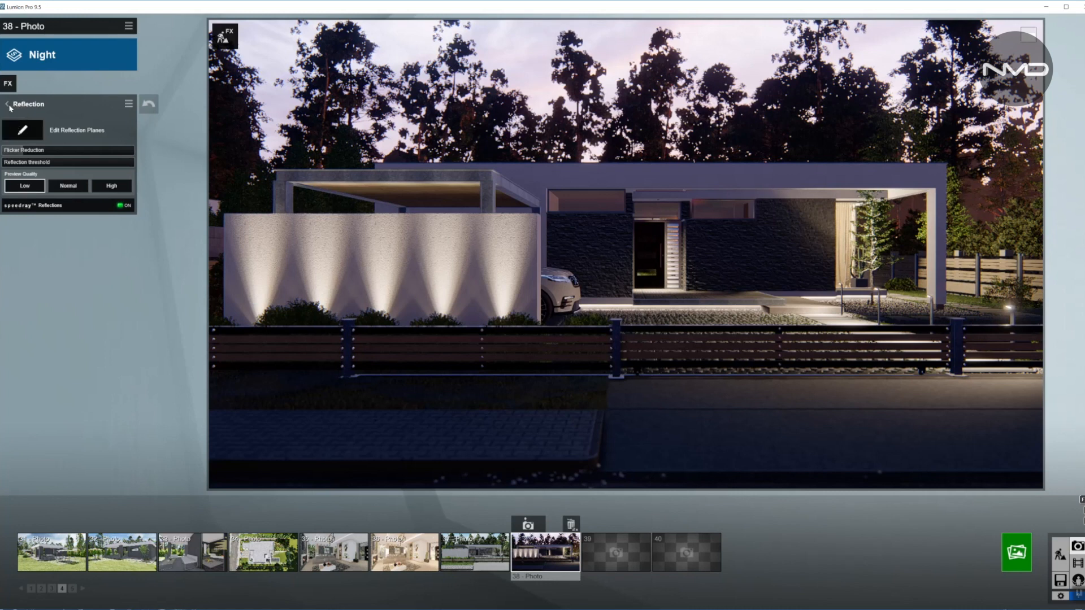
{"action": "left_click", "coordinate": [7, 104]}
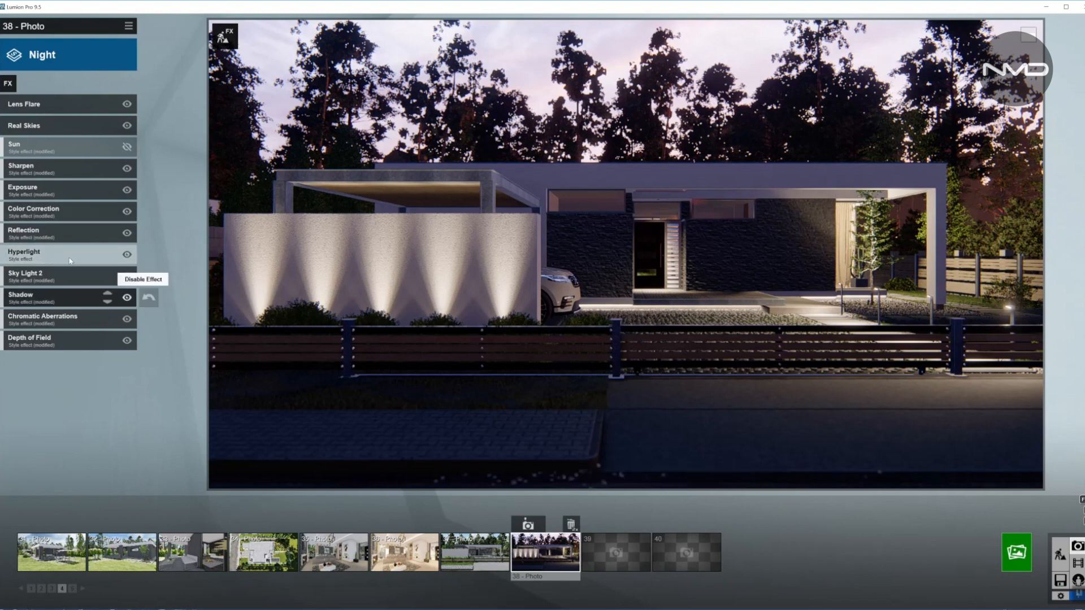
{"action": "left_click", "coordinate": [45, 275]}
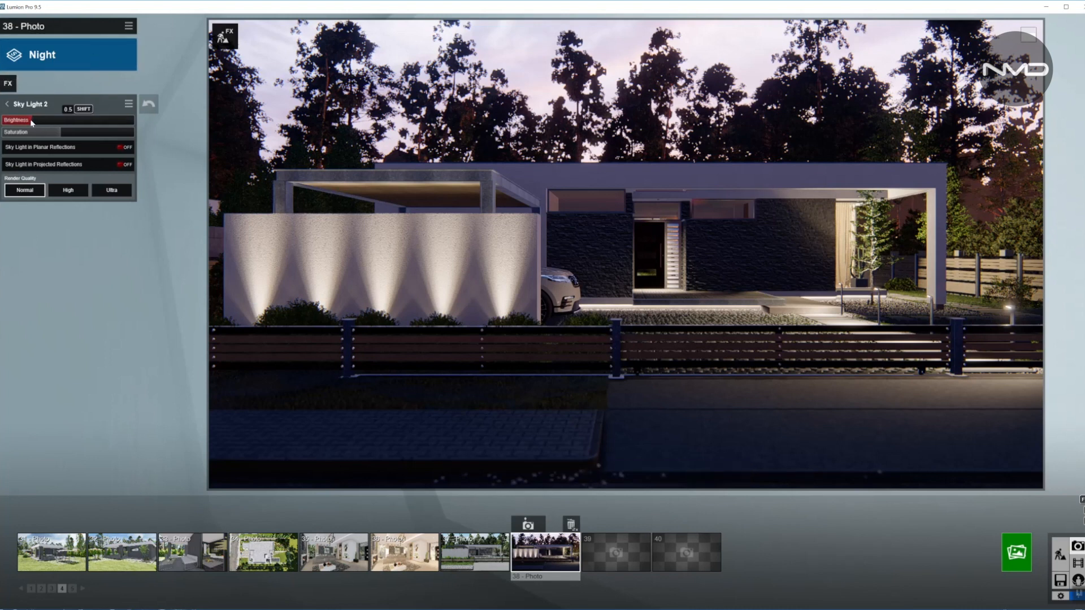
- Lower the Sky Light 2 Brightness to about 0.5 and return to the effects list
{"action": "left_click_drag", "start_coordinate": [21, 118], "coordinate": [62, 119]}
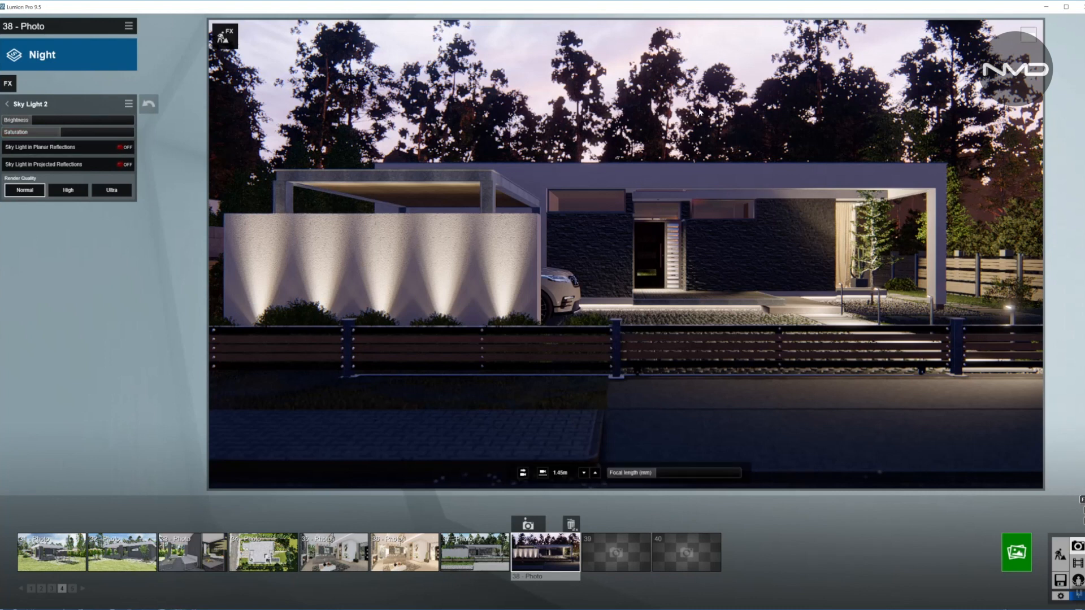
{"action": "mouse_move", "coordinate": [411, 104]}
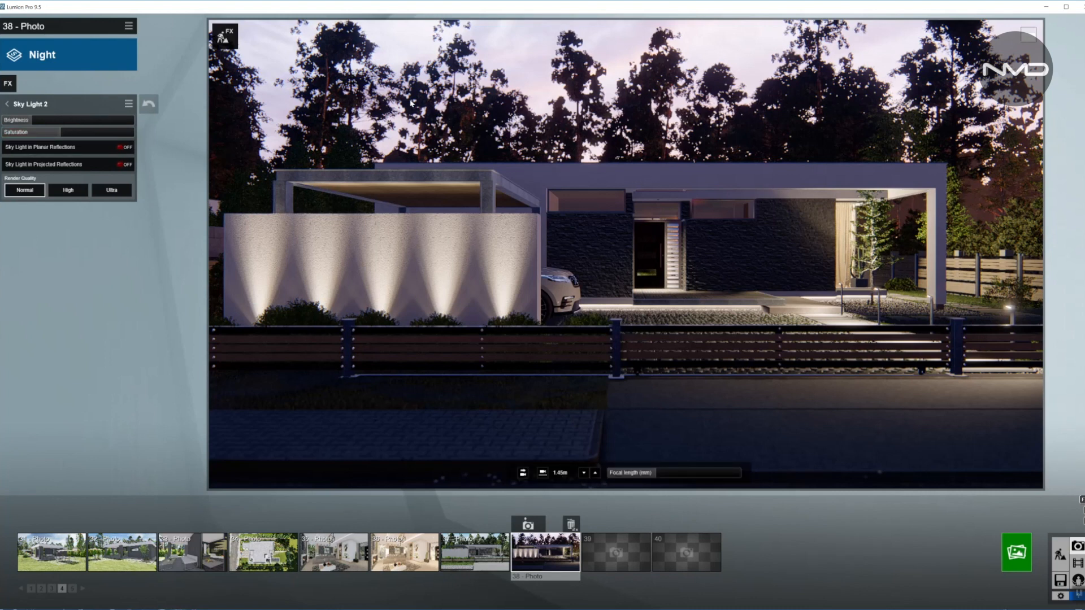
{"action": "left_click", "coordinate": [31, 122]}
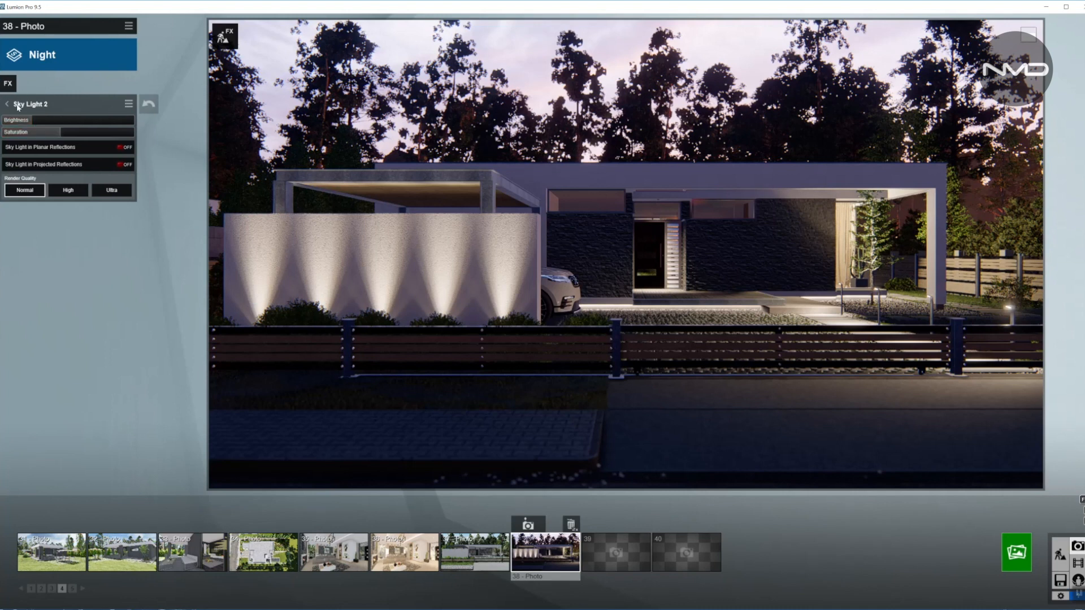
{"action": "left_click", "coordinate": [7, 104]}
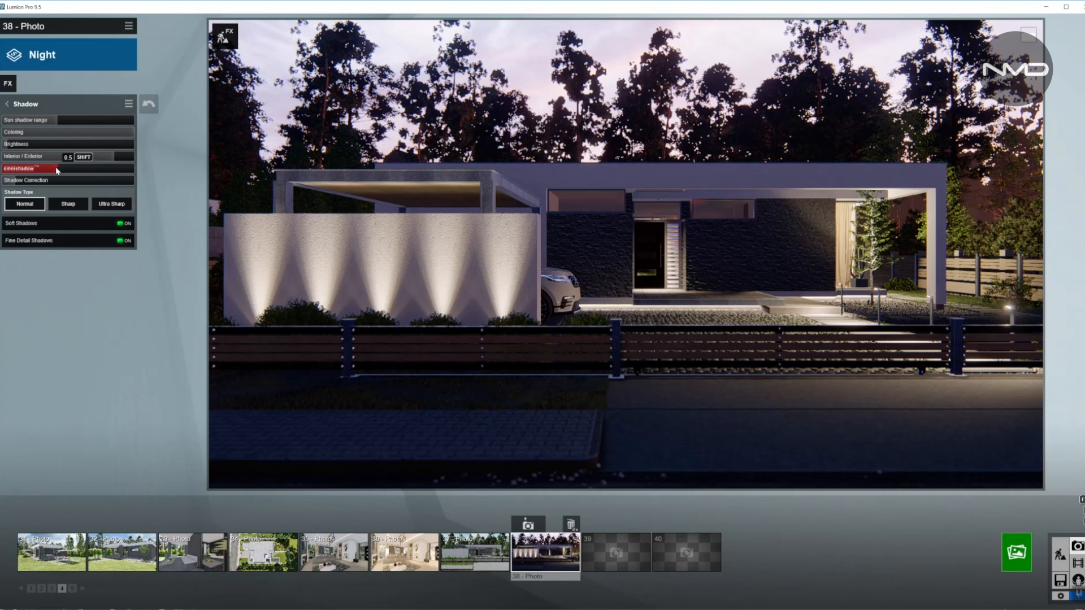
{"action": "mouse_move", "coordinate": [79, 165]}
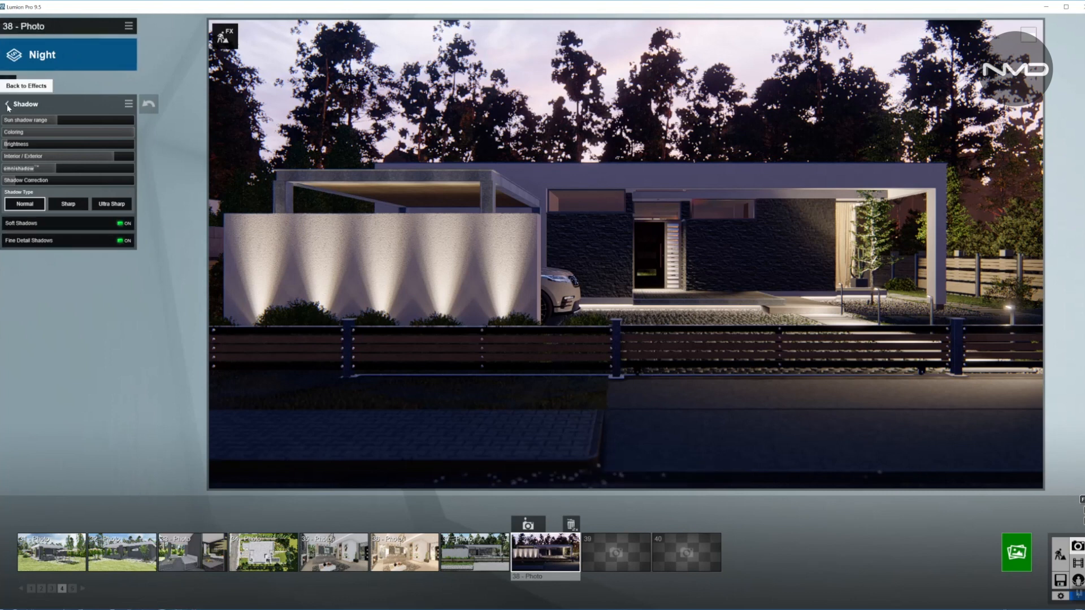
- Leave the Shadow panel, check the Chromatic Aberrations settings, and return to the effects list
{"action": "left_click", "coordinate": [10, 103]}
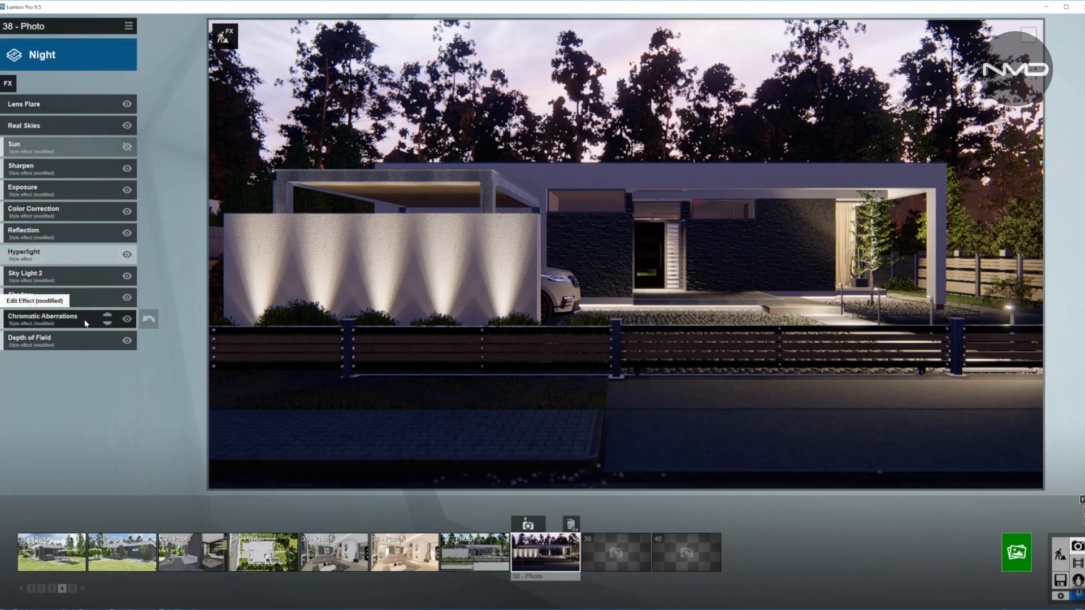
{"action": "left_click", "coordinate": [43, 316]}
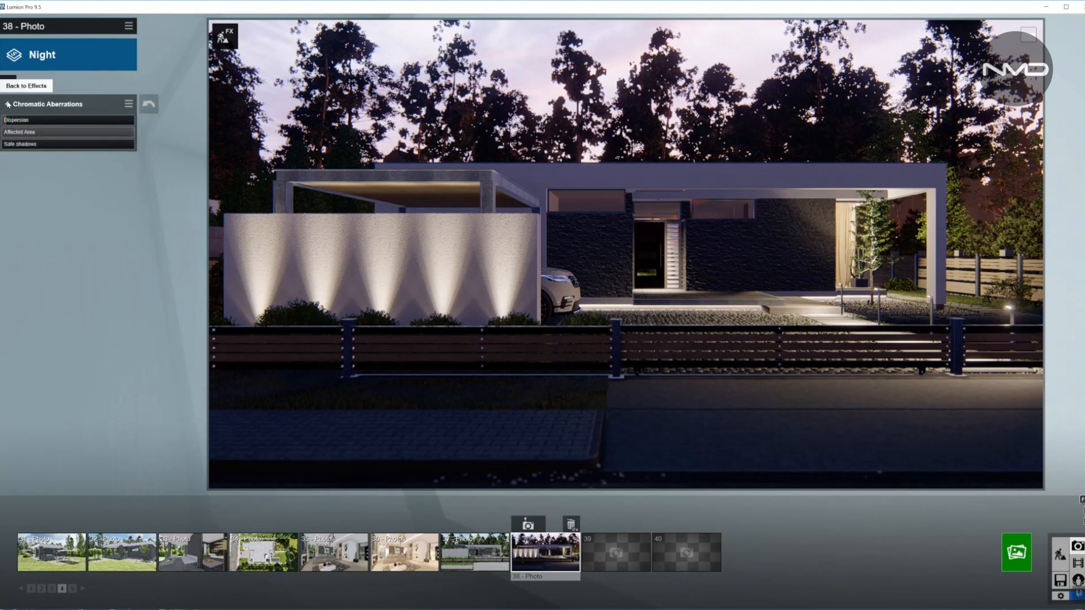
{"action": "left_click", "coordinate": [26, 86]}
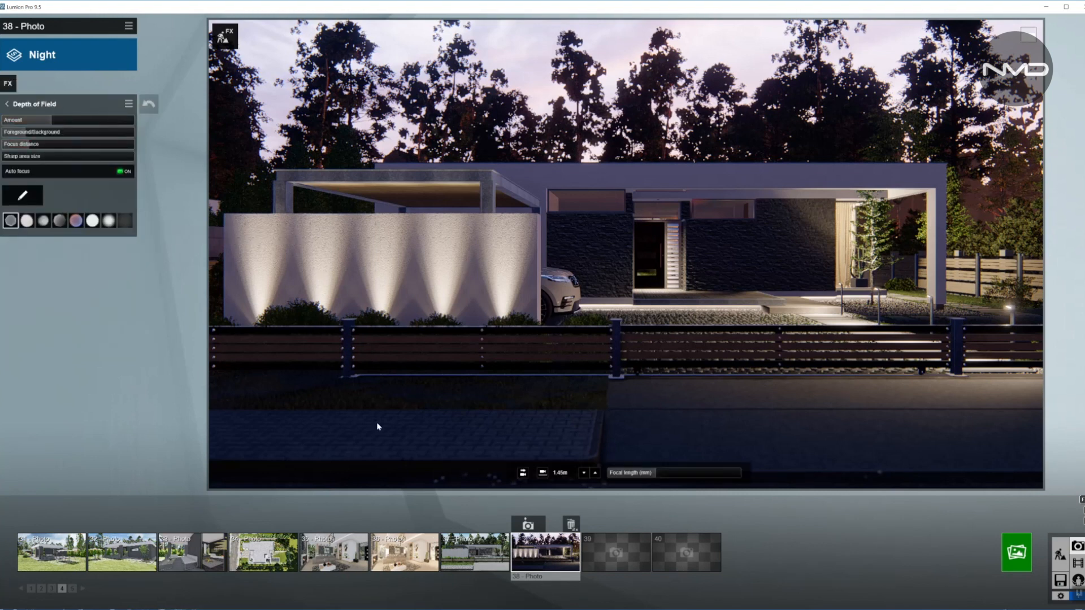
{"action": "mouse_move", "coordinate": [739, 386]}
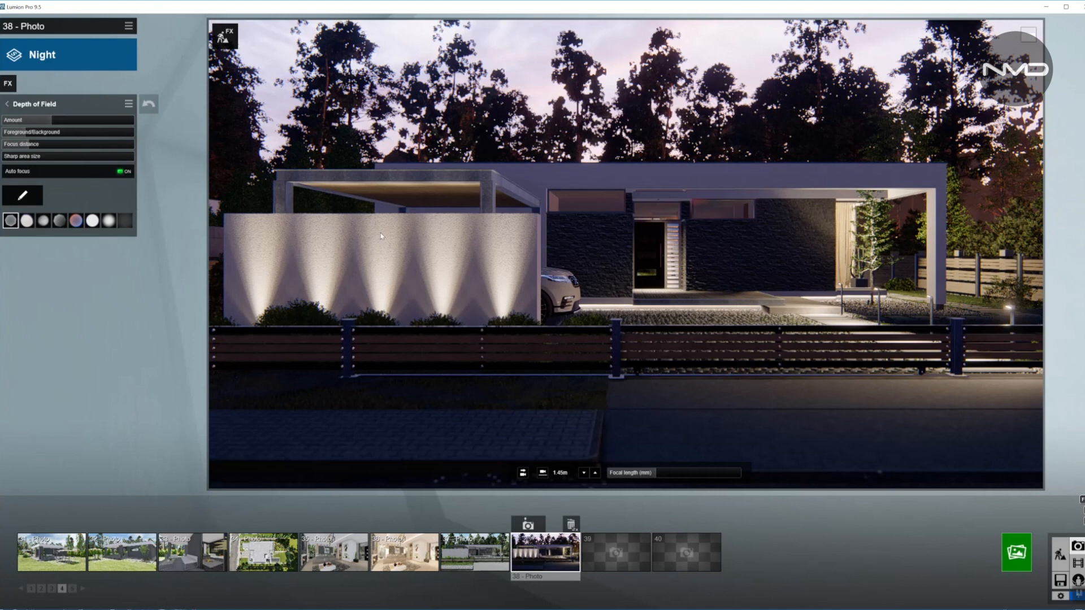
{"action": "mouse_move", "coordinate": [122, 176]}
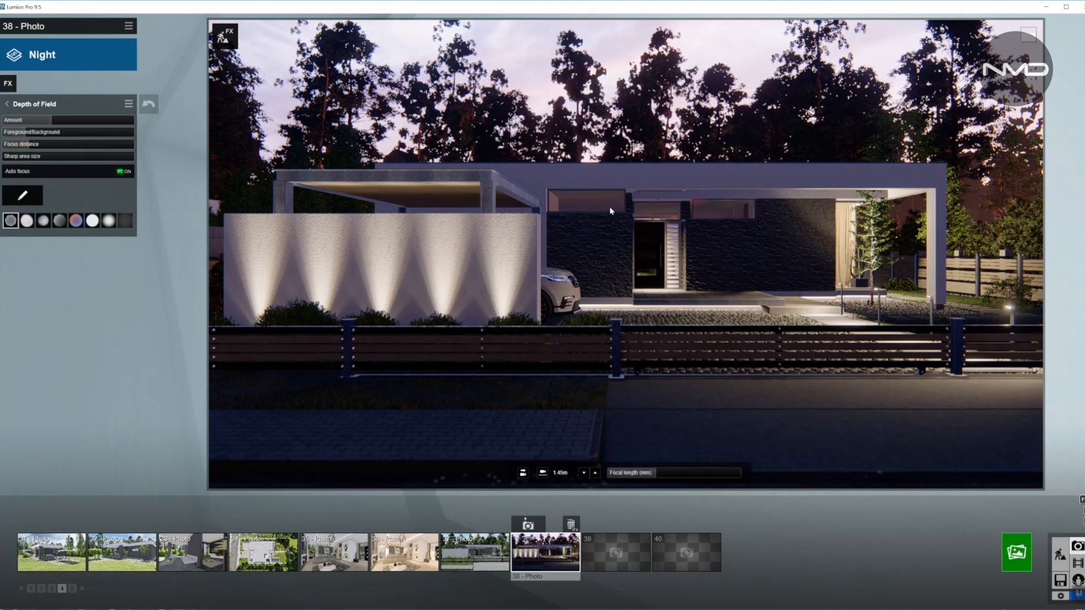
{"action": "mouse_move", "coordinate": [809, 245]}
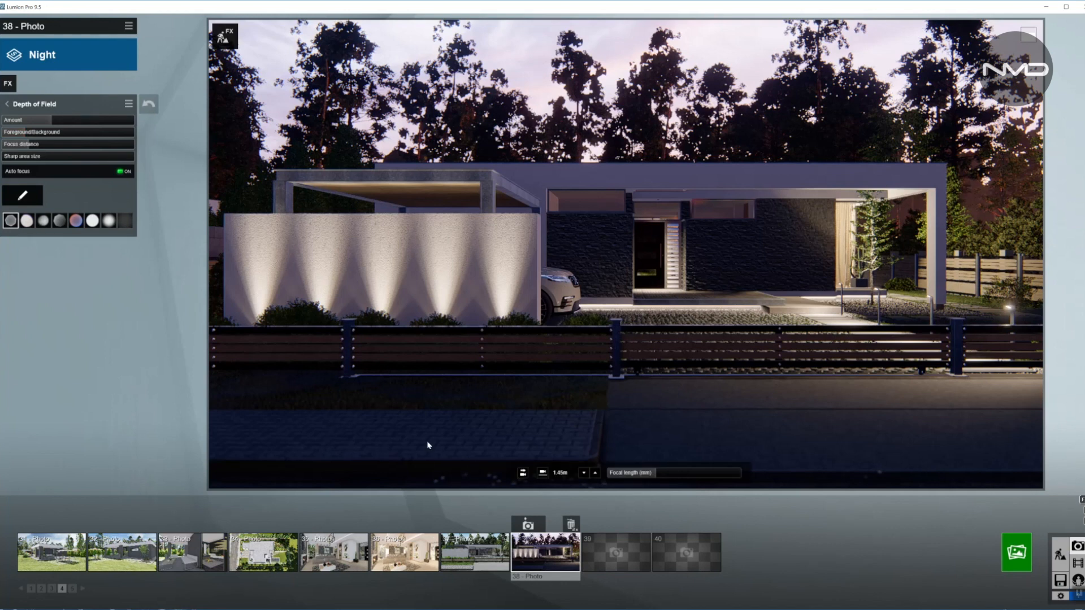
{"action": "mouse_move", "coordinate": [512, 338]}
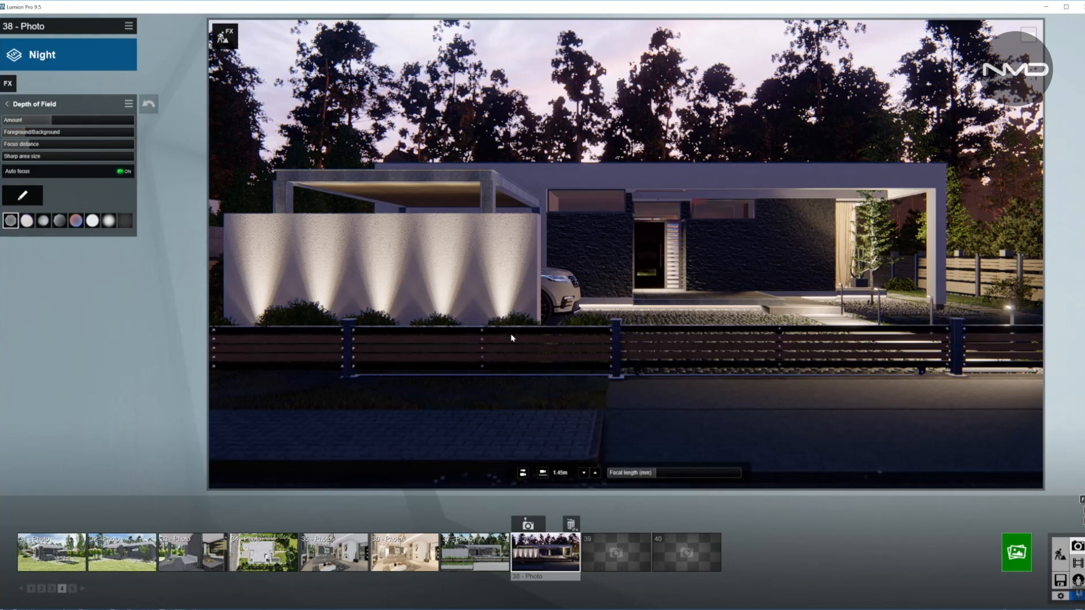
{"action": "mouse_move", "coordinate": [490, 298]}
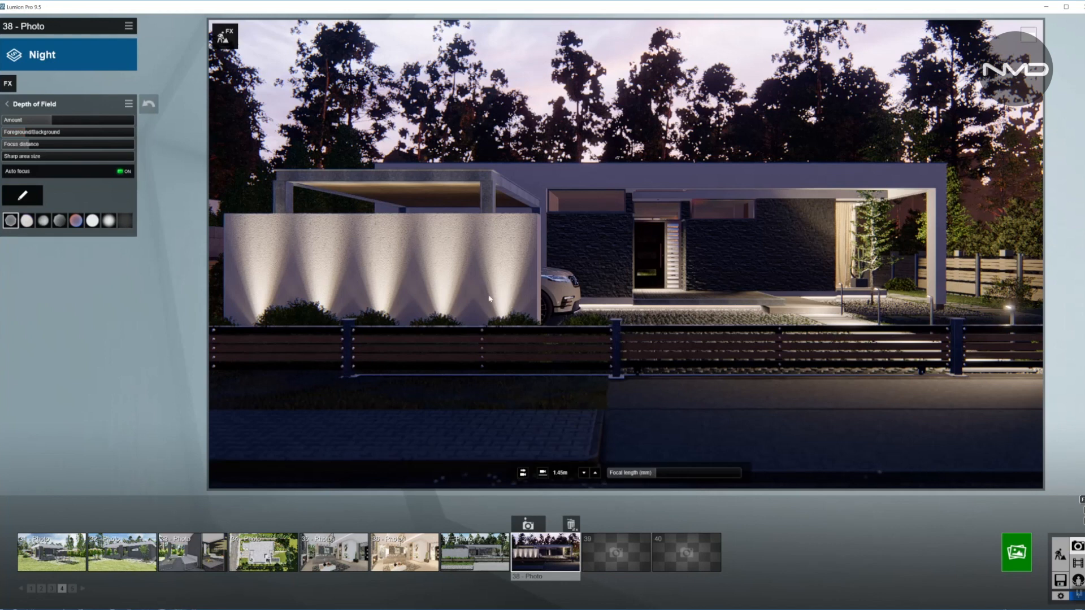
{"action": "mouse_move", "coordinate": [523, 303]}
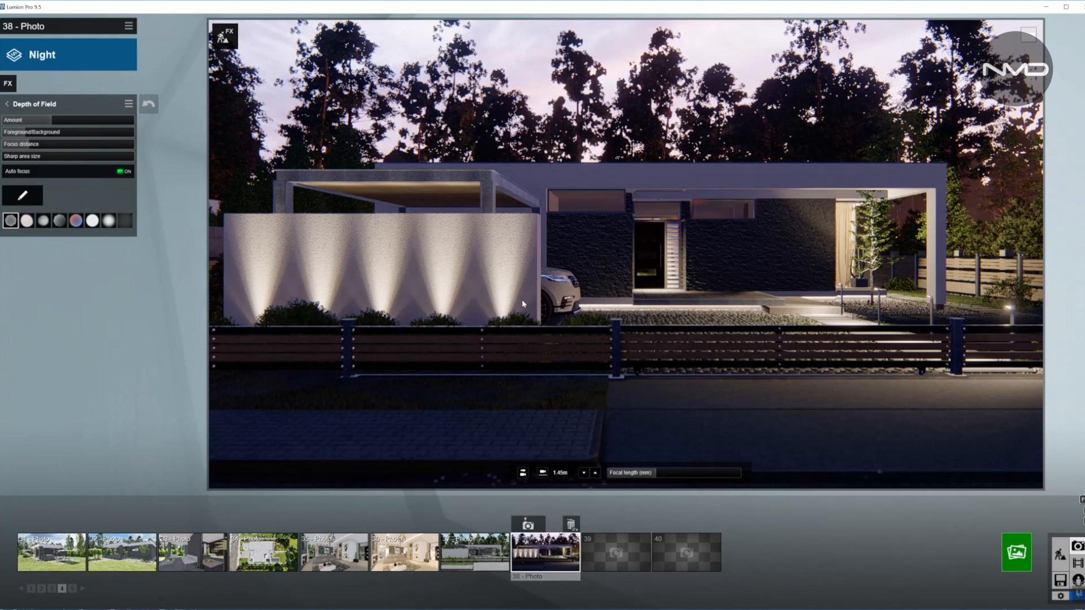
{"action": "mouse_move", "coordinate": [463, 173]}
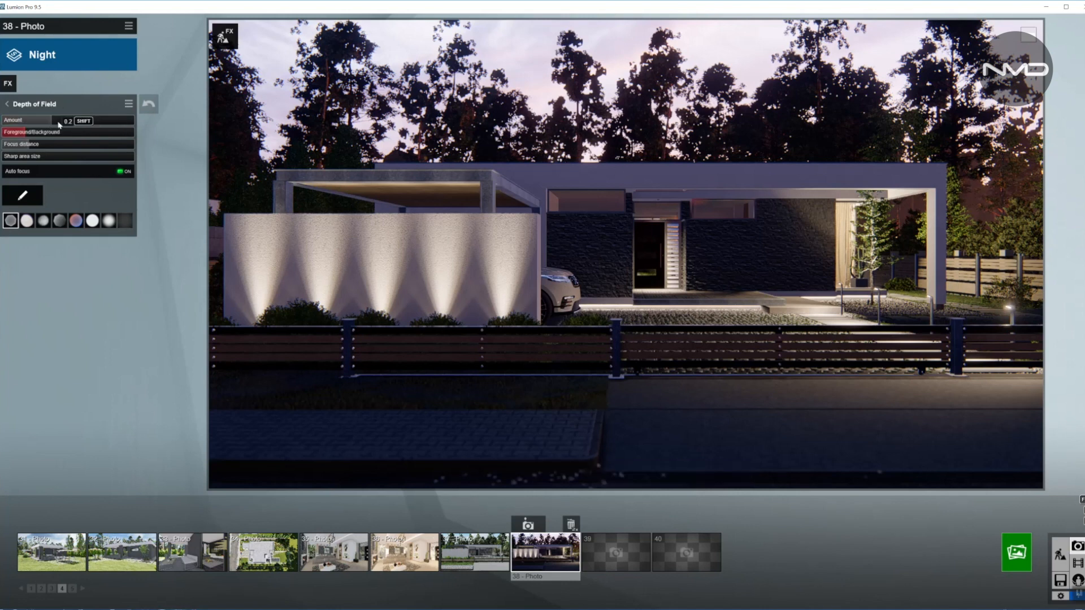
- Adjust the Depth of Field blur Amount slider and return to the effects list
{"action": "left_click_drag", "start_coordinate": [39, 120], "coordinate": [52, 120]}
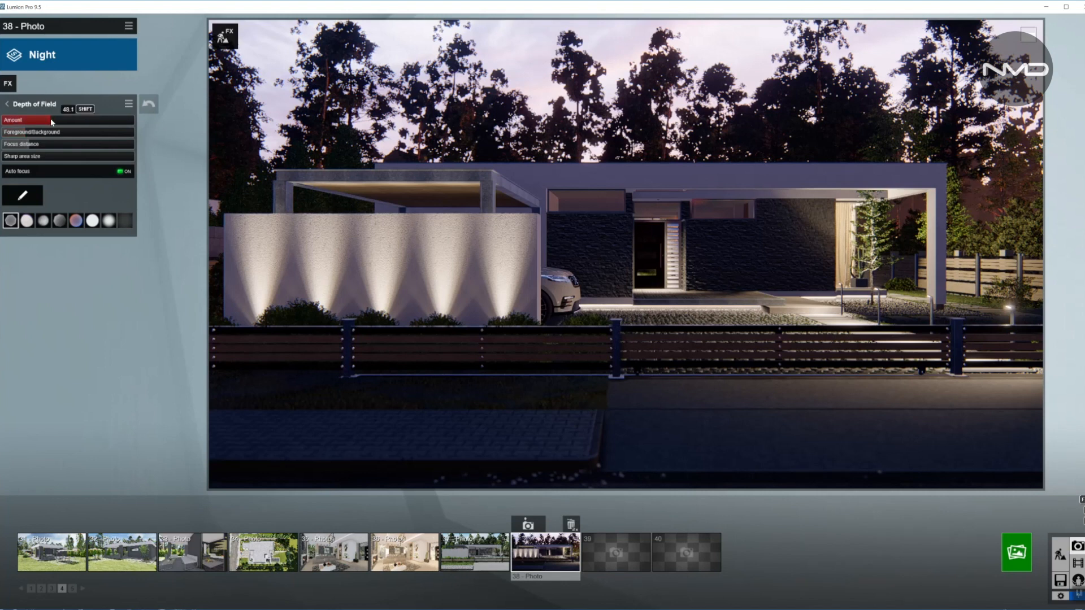
{"action": "left_click_drag", "start_coordinate": [42, 119], "coordinate": [52, 119]}
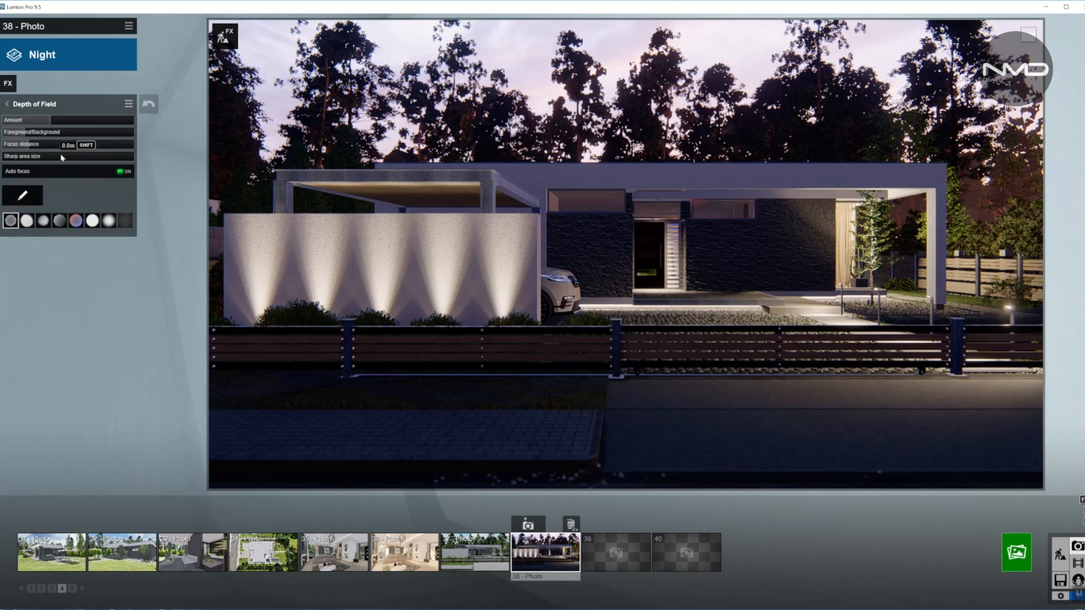
{"action": "left_click", "coordinate": [9, 104]}
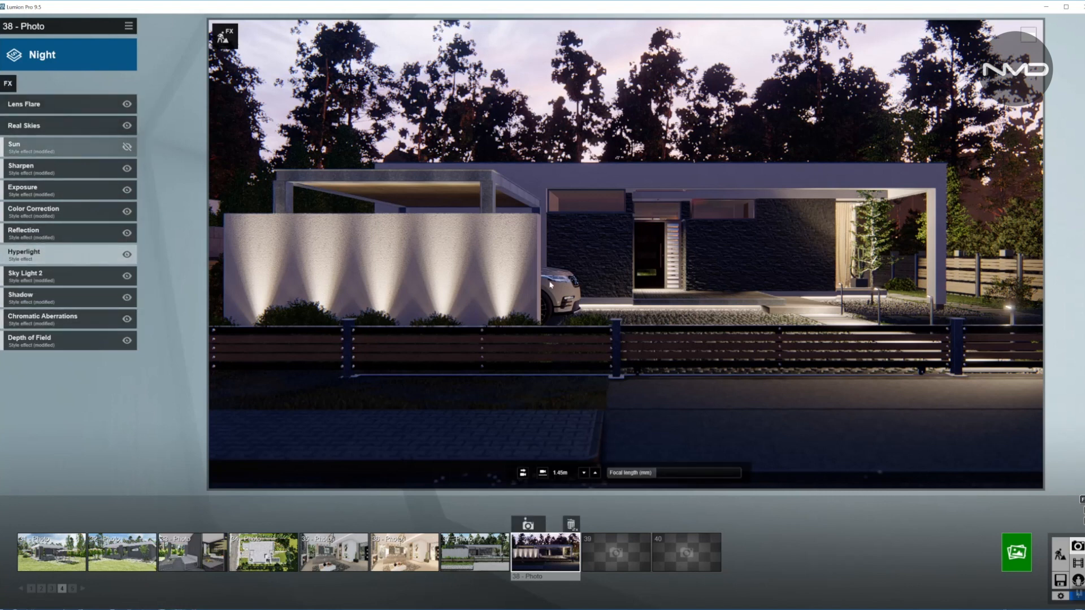
{"action": "mouse_move", "coordinate": [988, 471]}
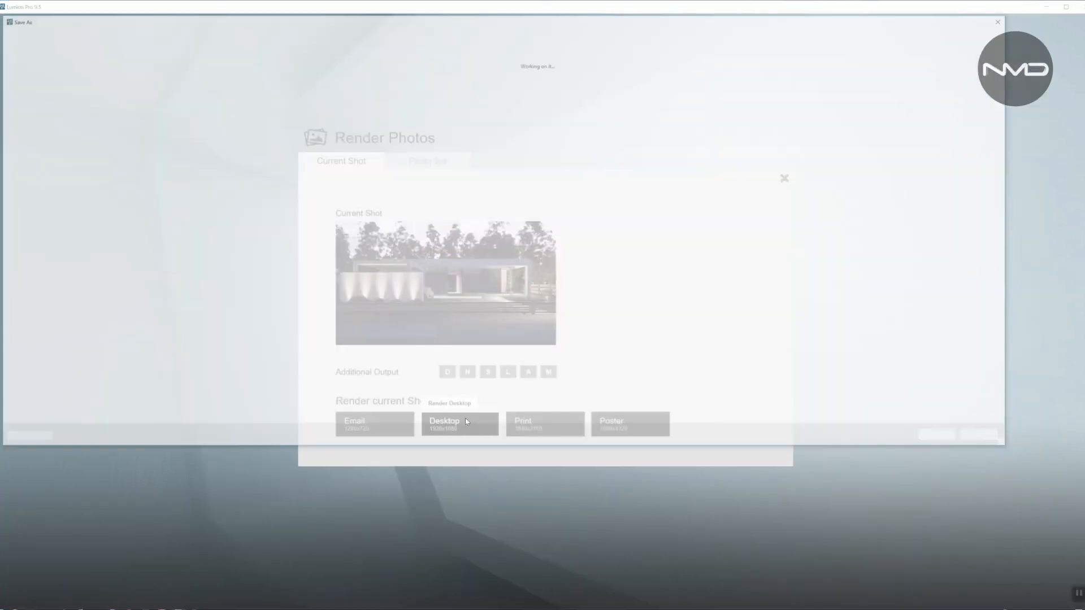
- Render the night shot at Desktop 1920x1080, bringing up the Save As dialog
{"action": "left_click", "coordinate": [459, 424]}
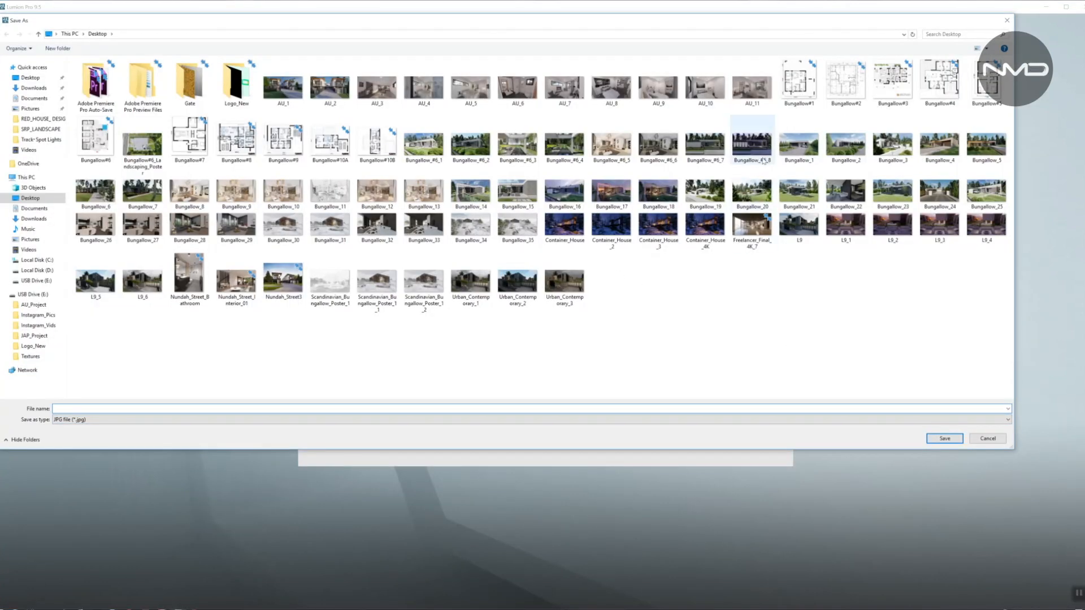